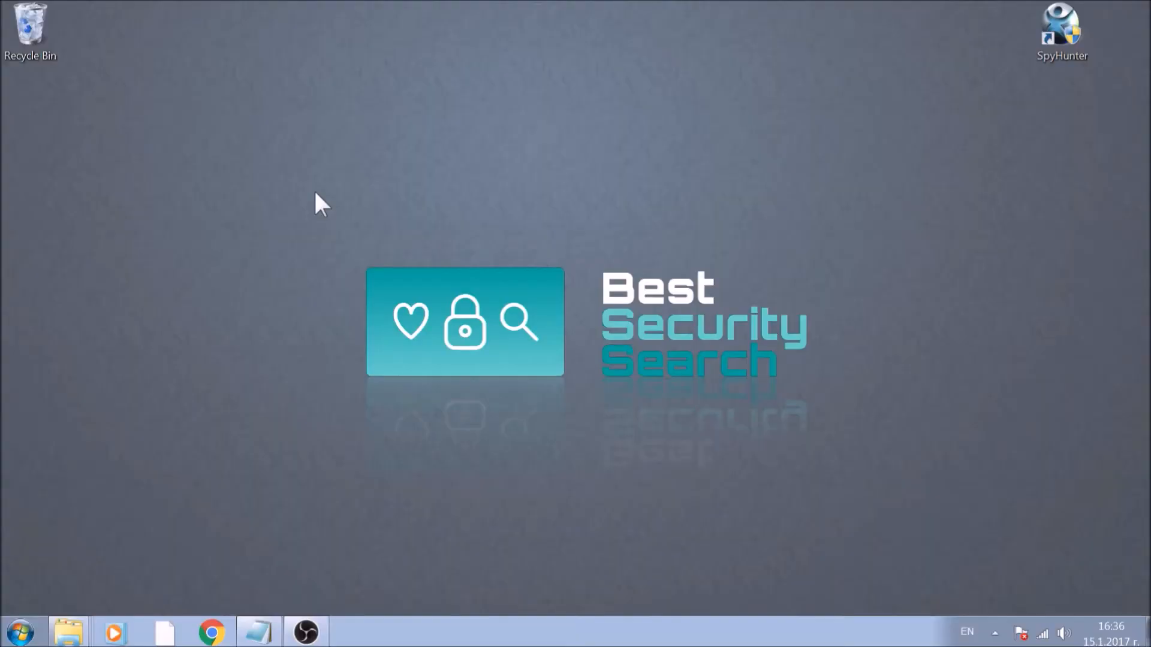
mouse_move(42, 542)
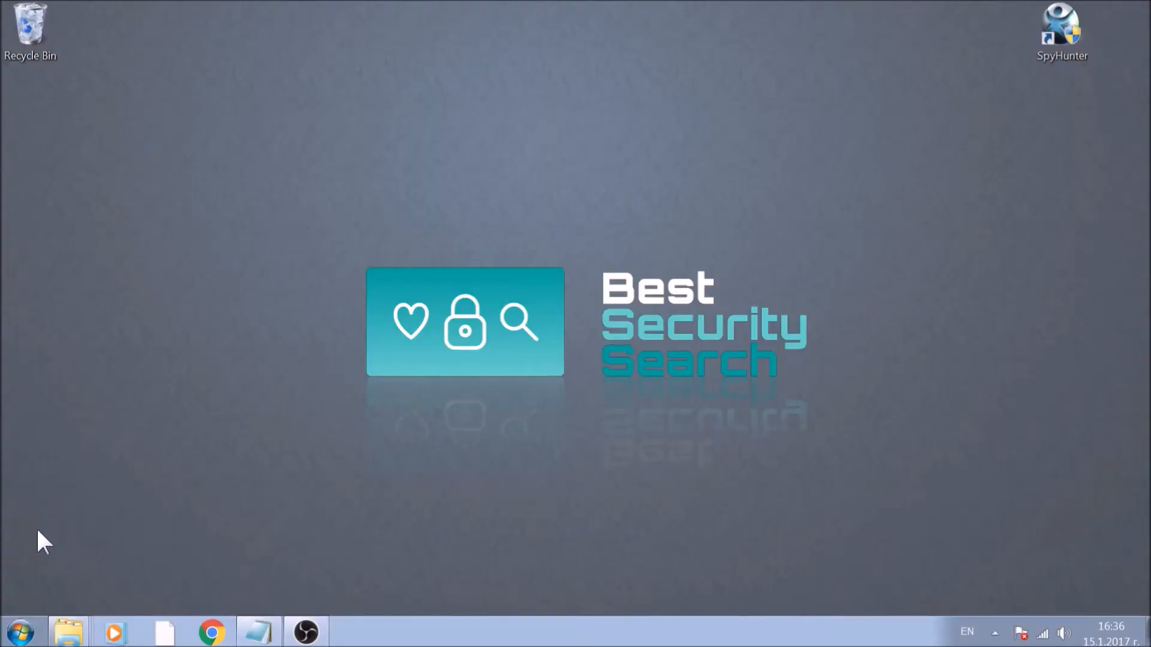
Search the Start menu for 'Syste' to list the System Configuration program
left_click(18, 631)
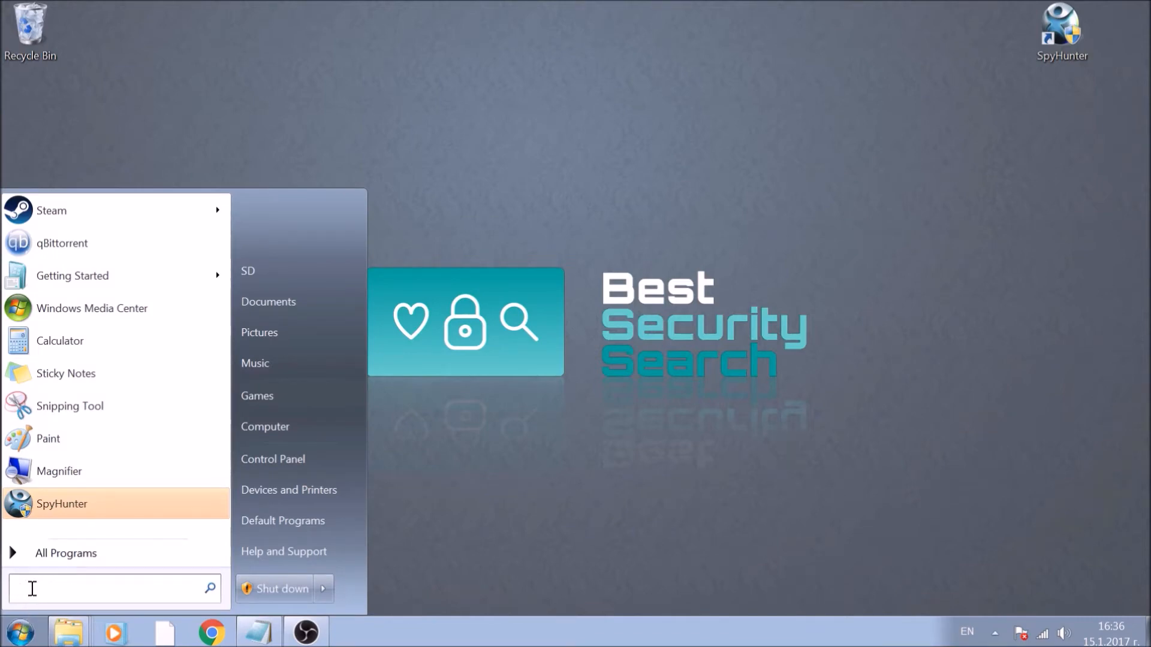
type("System Configuration")
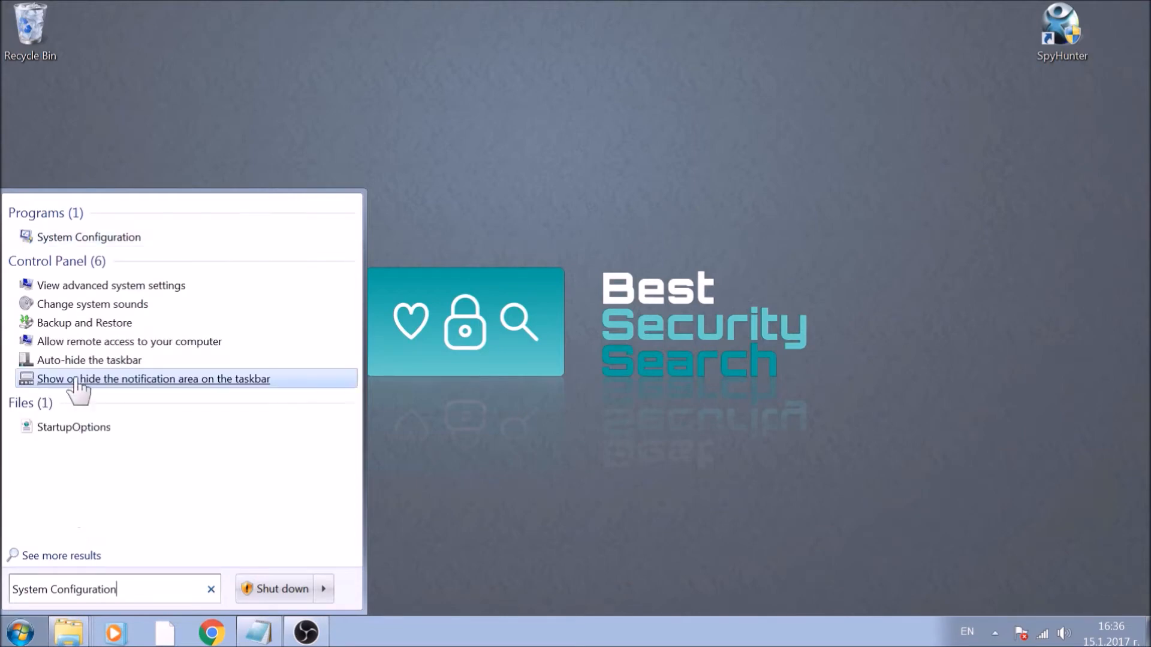
Launch System Configuration and apply Safe boot with the Network option on the Boot tab
left_click(90, 236)
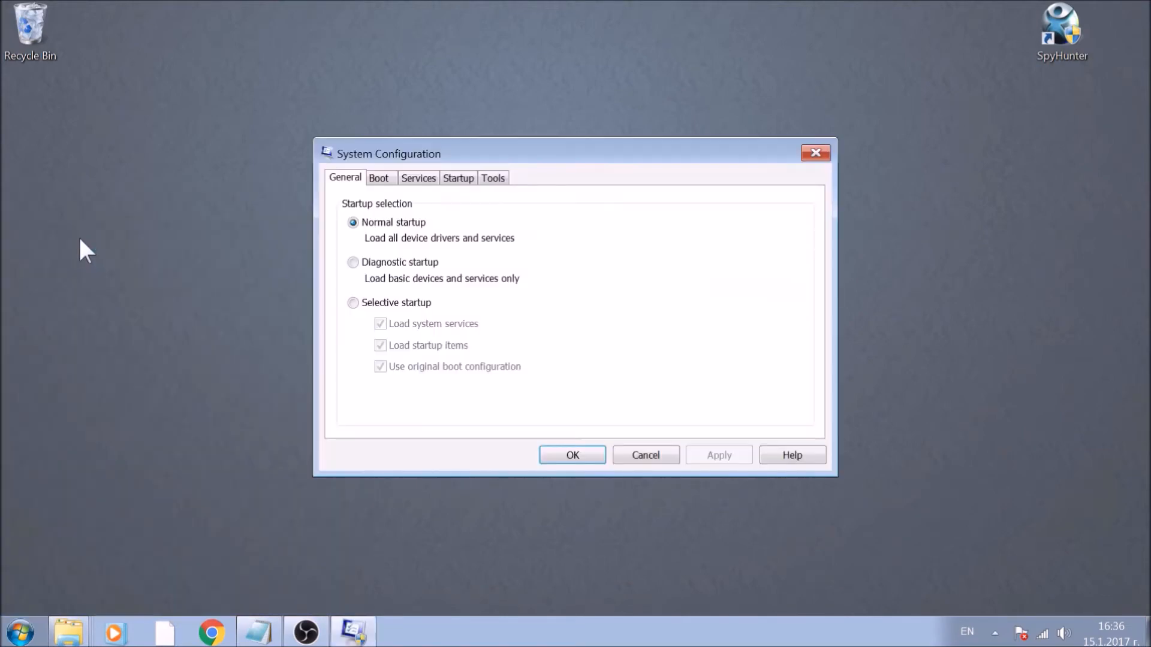
mouse_move(365, 208)
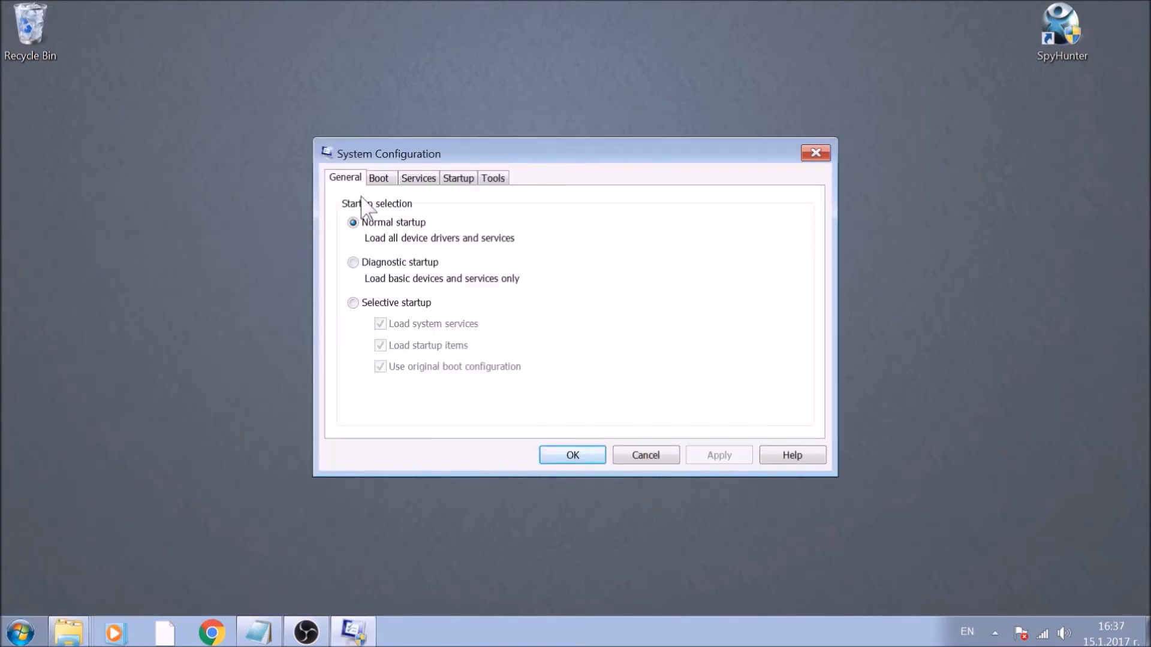
left_click(379, 177)
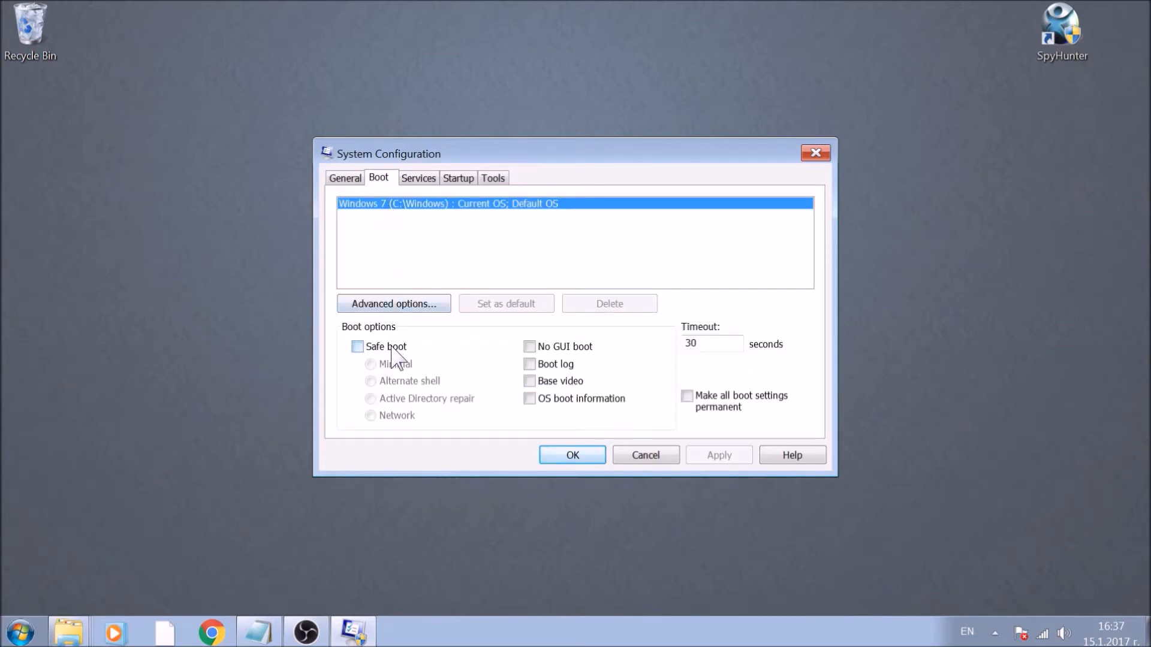
left_click(357, 346)
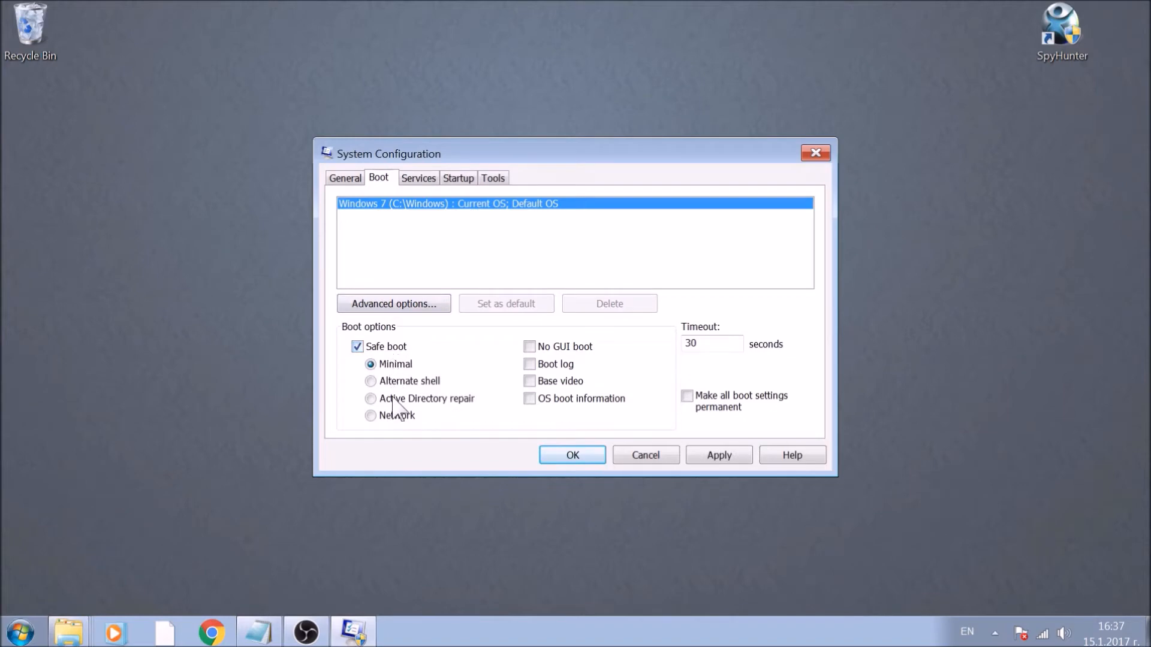
left_click(372, 415)
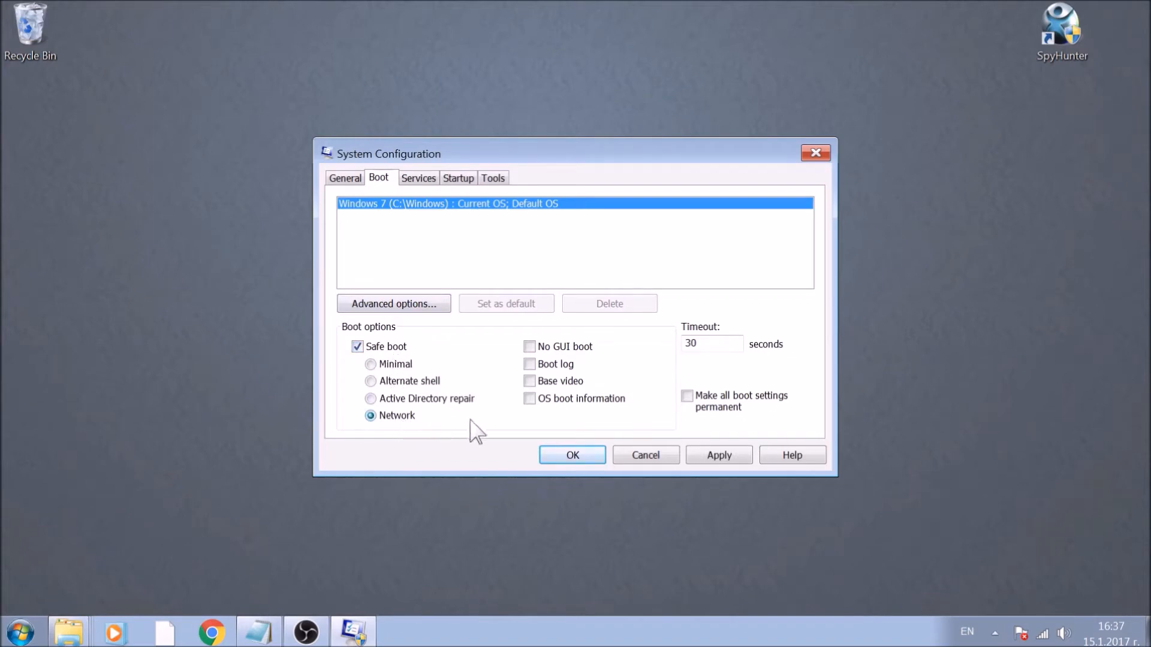
left_click(718, 455)
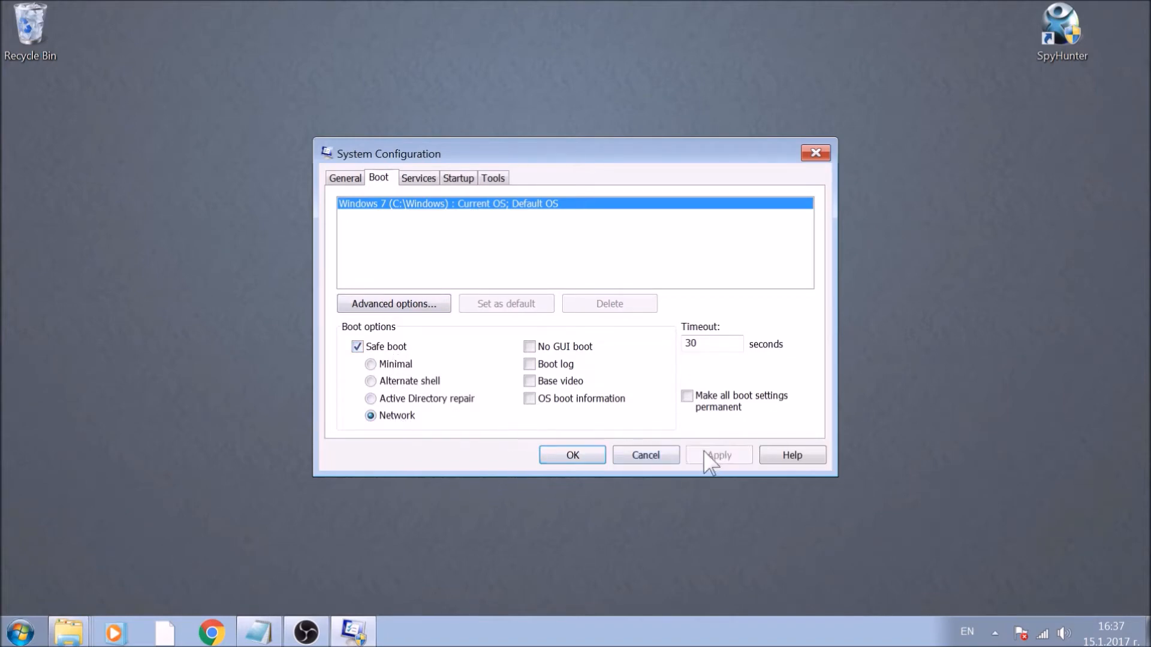
left_click(718, 455)
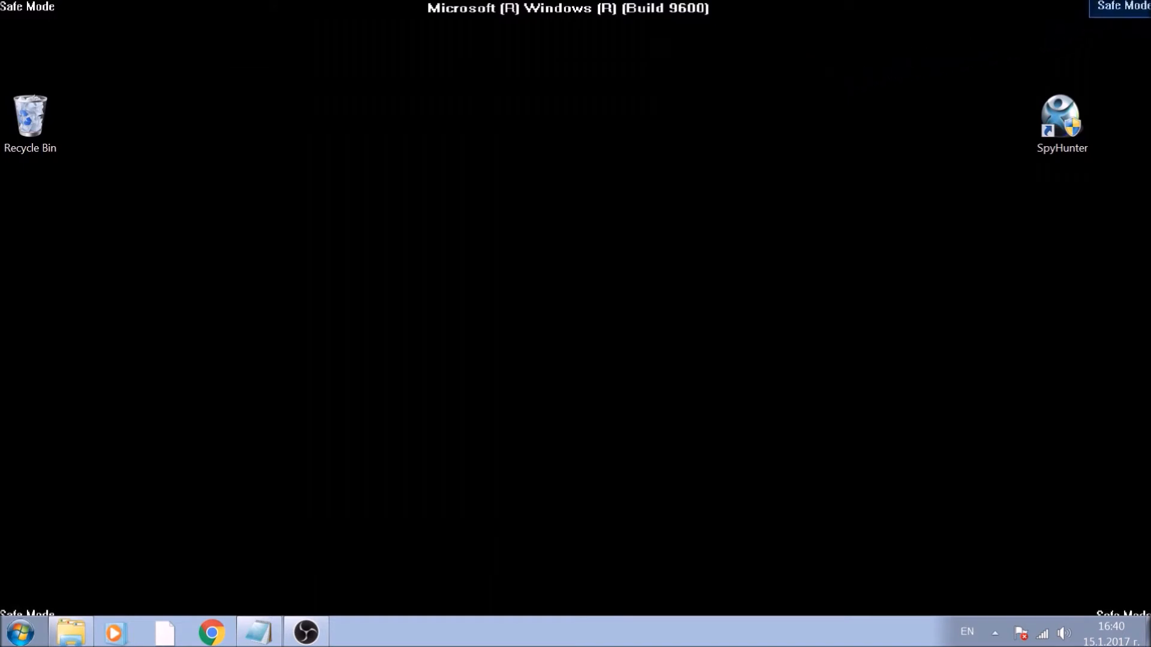
mouse_move(606, 45)
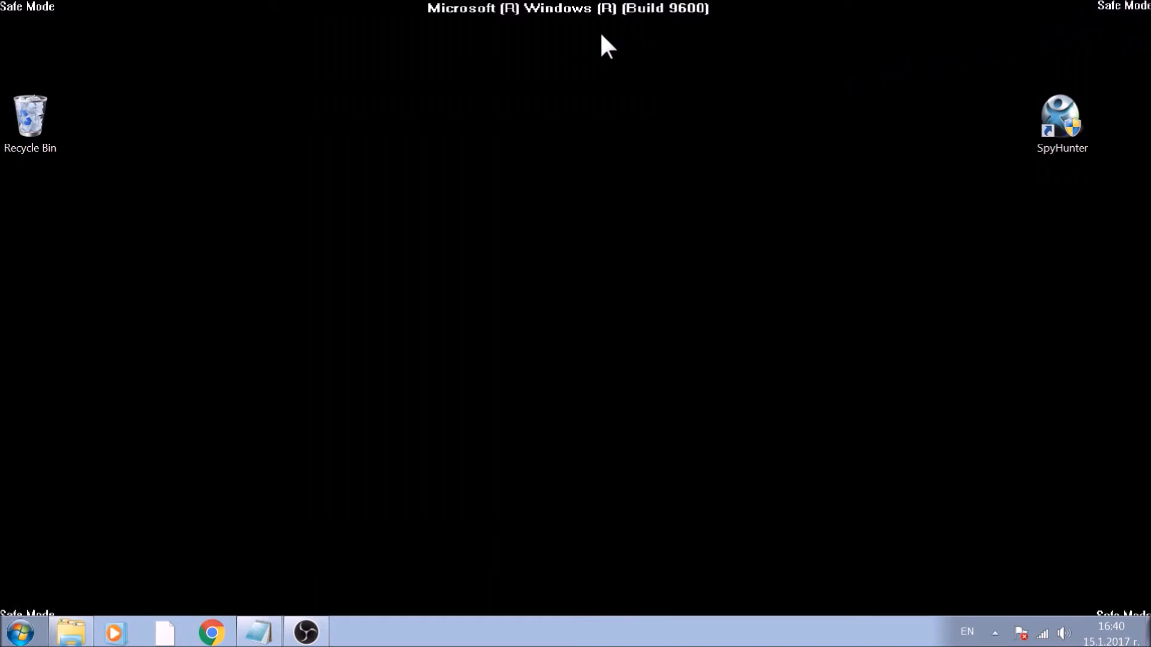
mouse_move(403, 56)
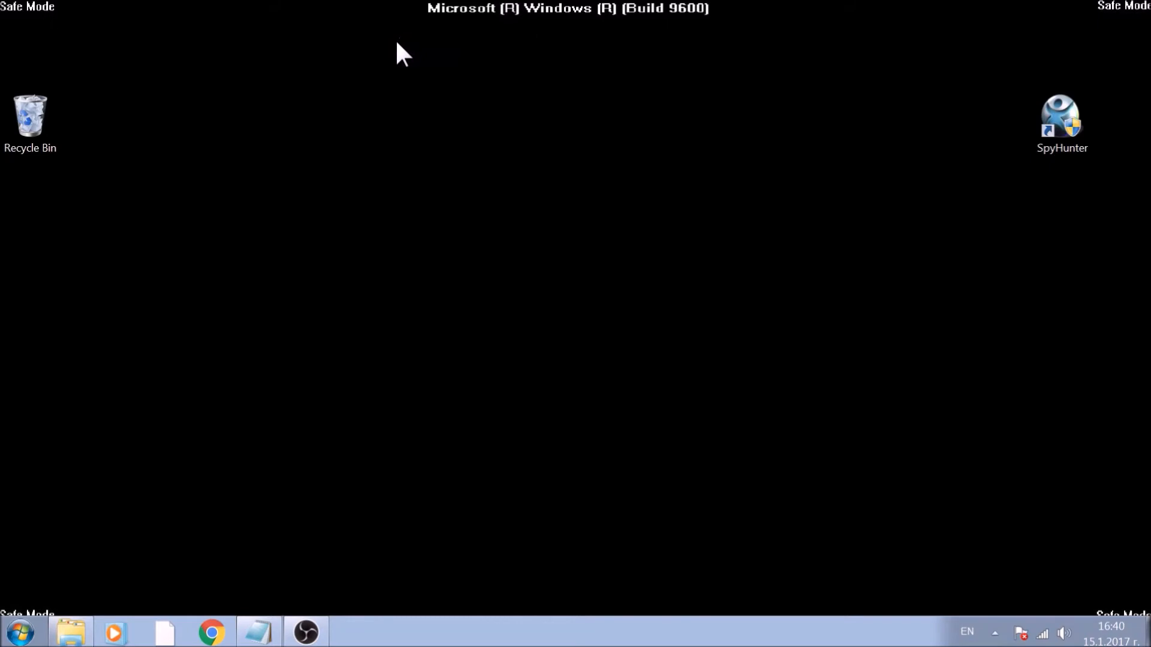
mouse_move(71, 632)
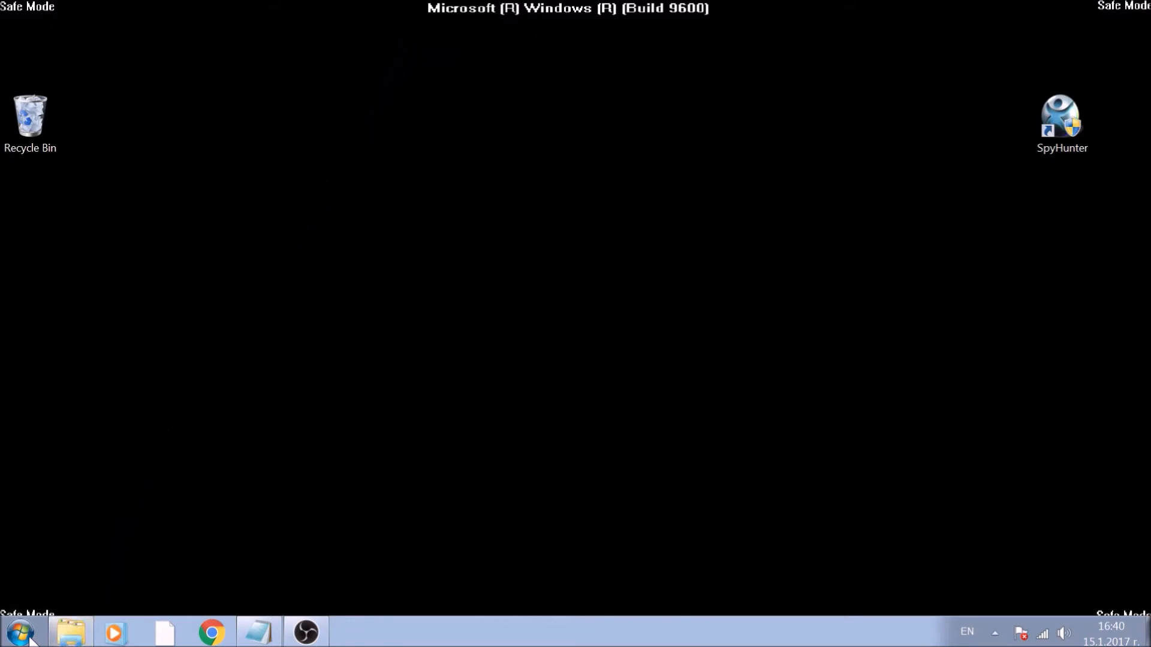
Open the Start menu from the Safe Mode desktop
left_click(18, 631)
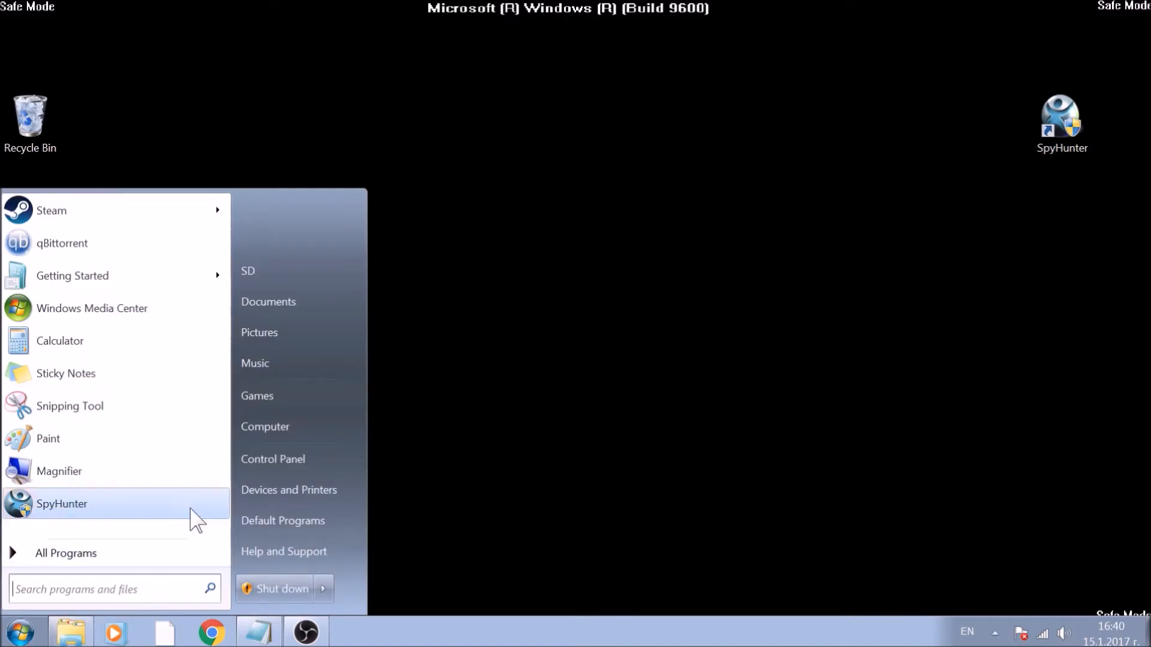
From Computer, run the 'fileextension:dll malicious file' search, finding two copies
left_click(265, 427)
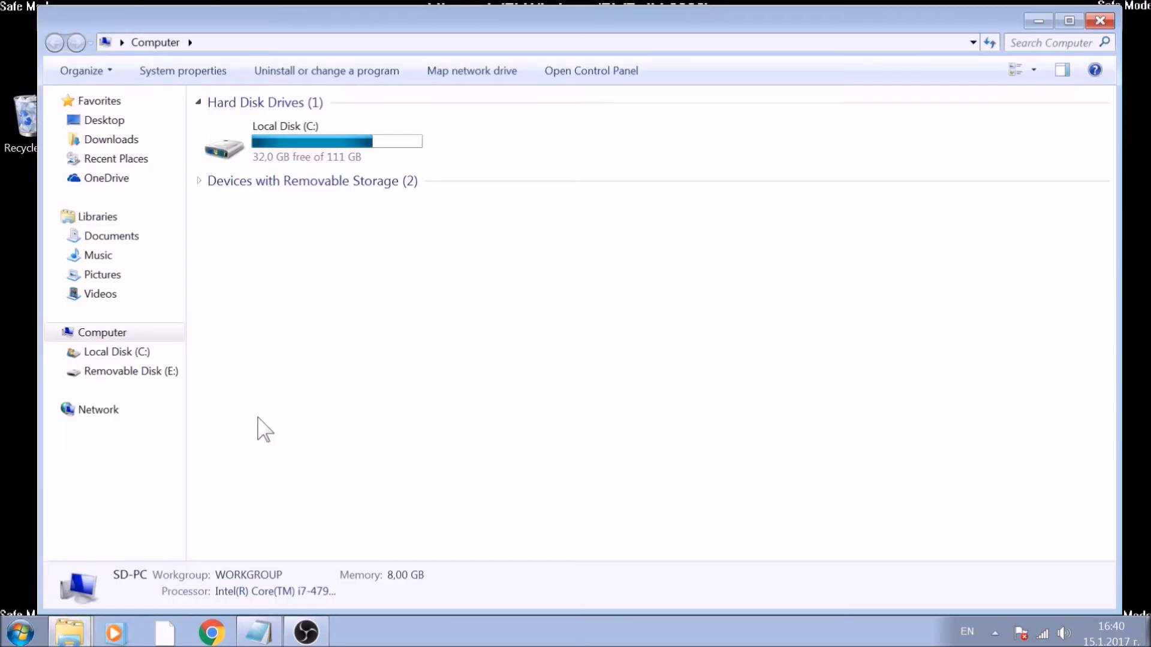
mouse_move(264, 416)
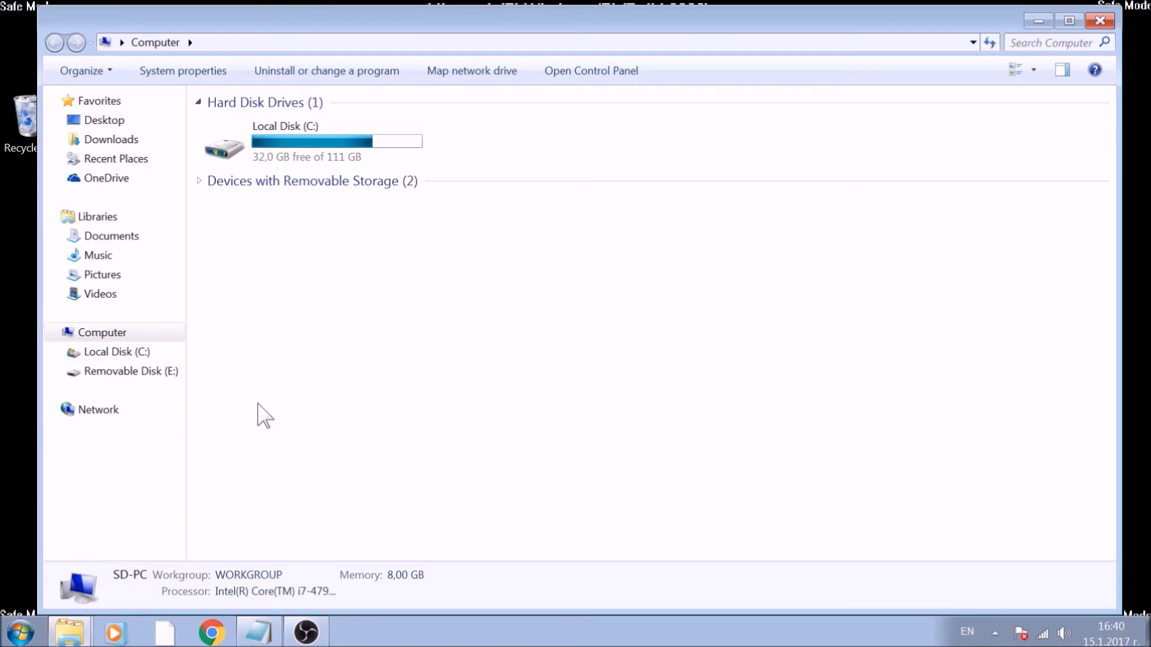
mouse_move(1016, 70)
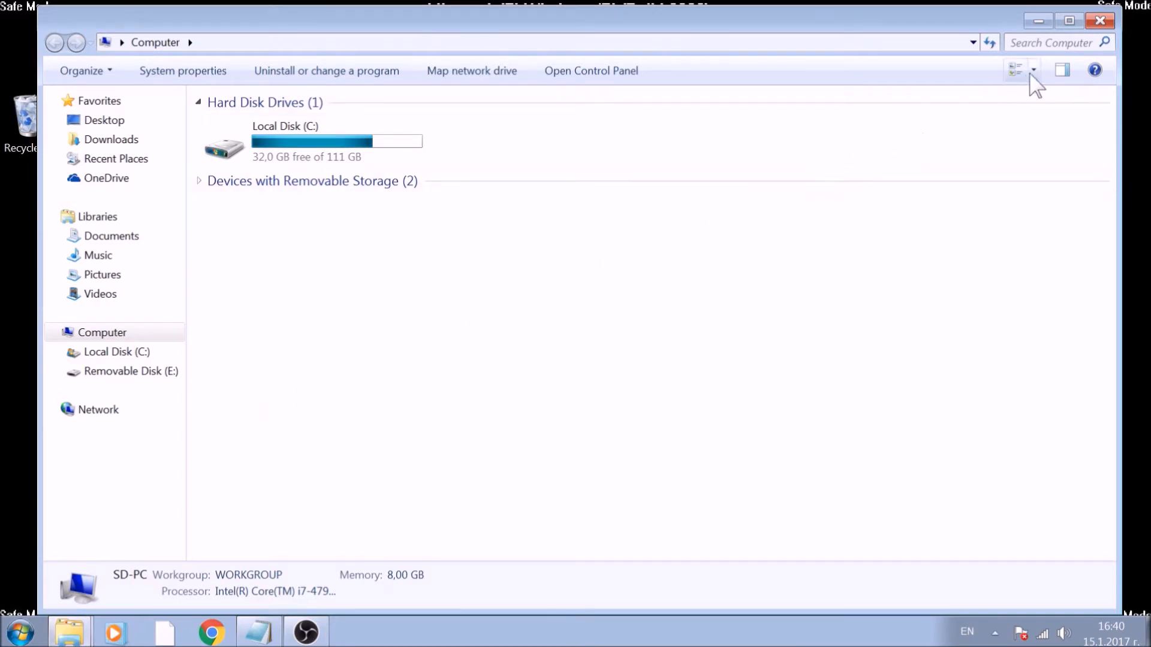
left_click(1053, 42)
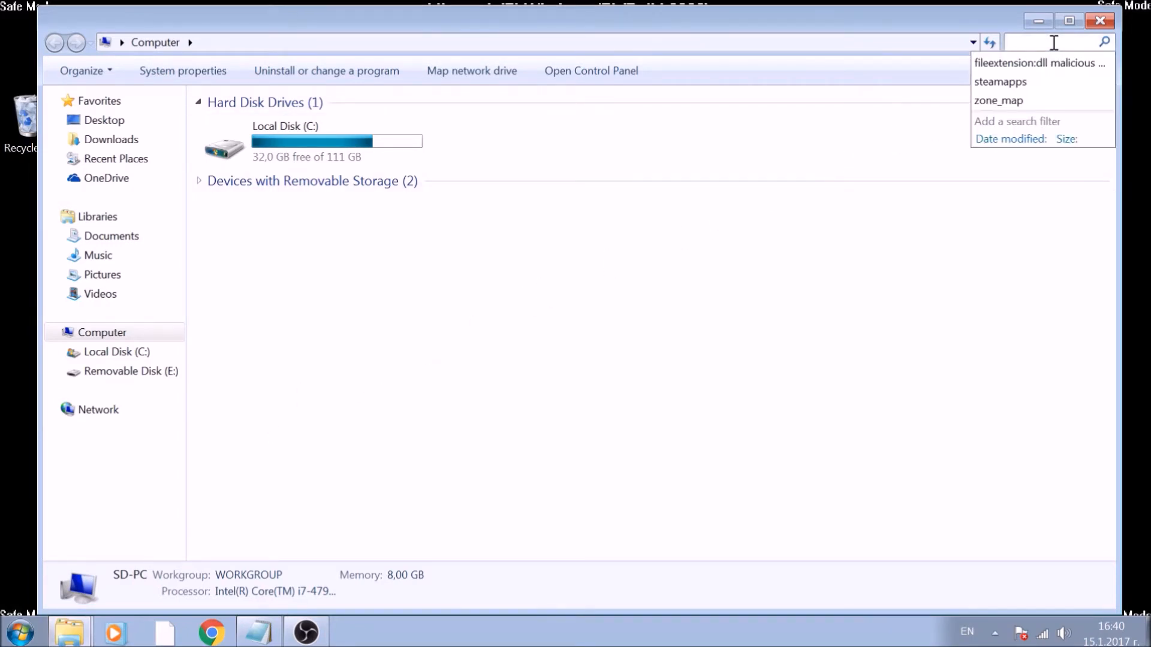
type("file")
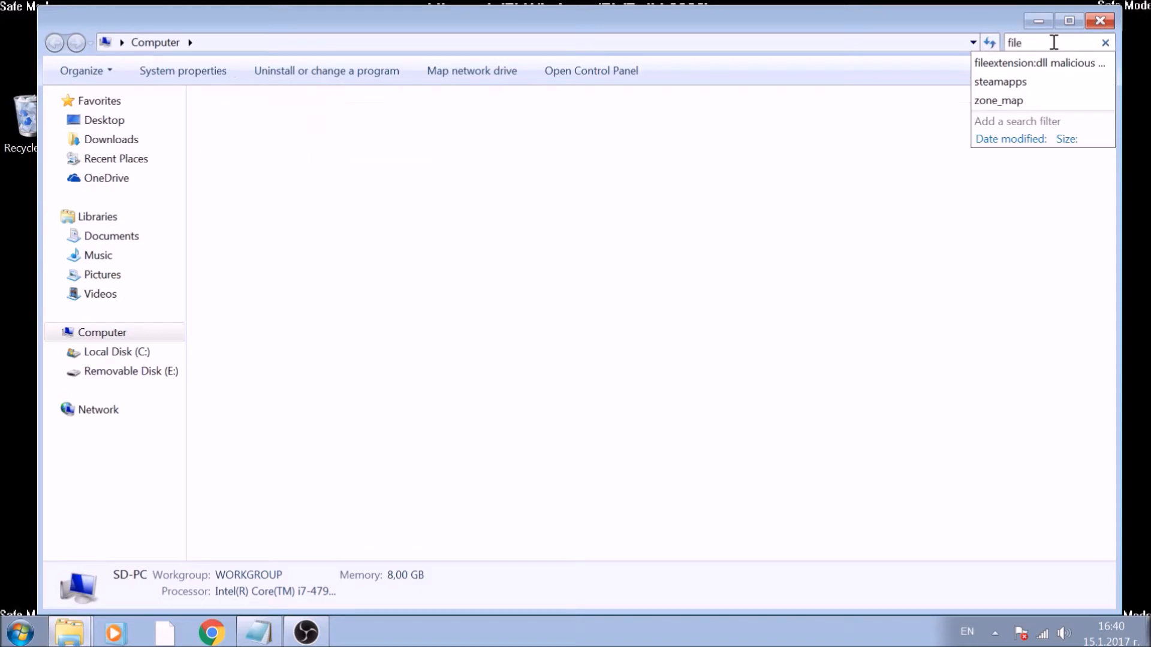
left_click(1039, 63)
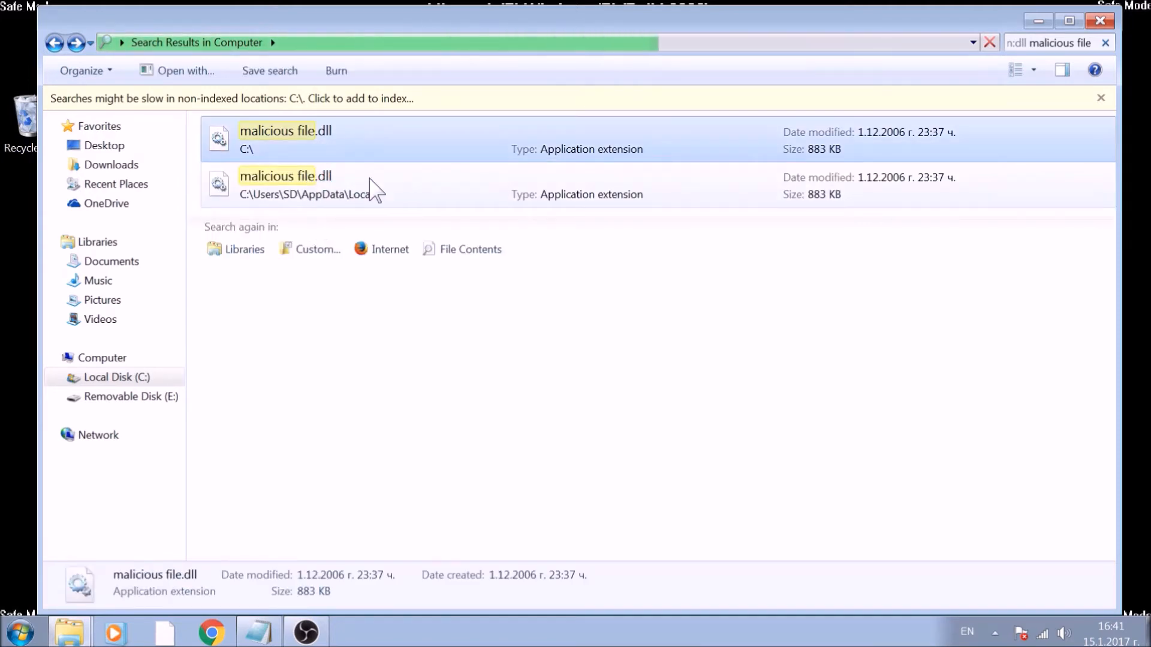
Permanently delete the AppData\Local copy of malicious file.dll and close its folder window
right_click(294, 184)
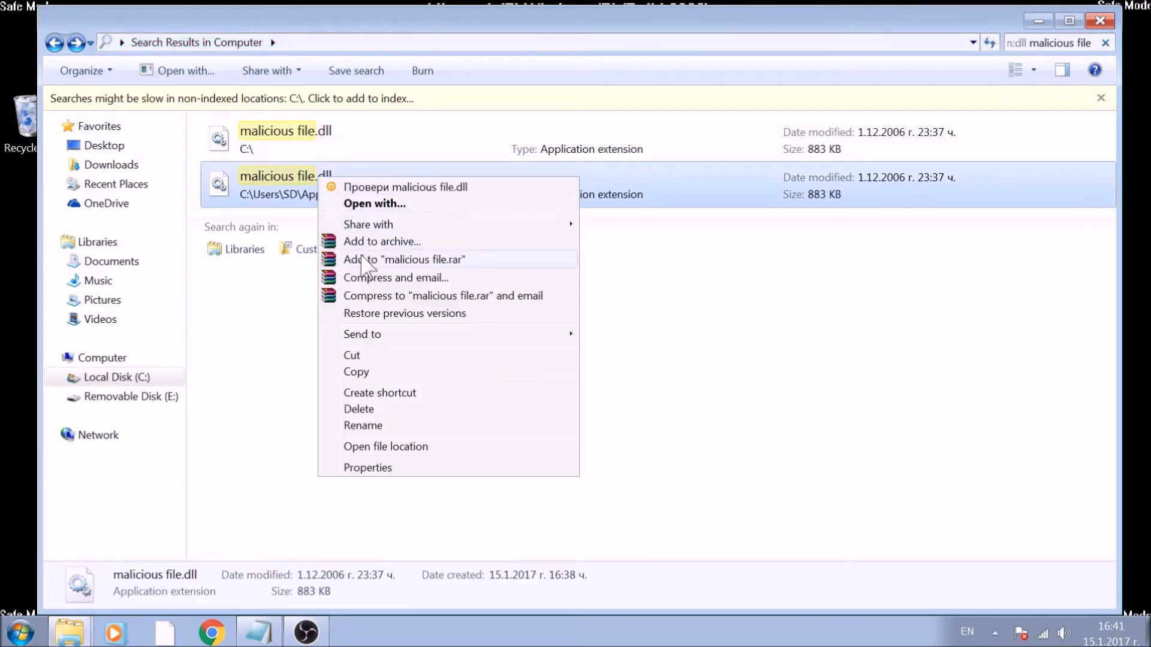
left_click(385, 446)
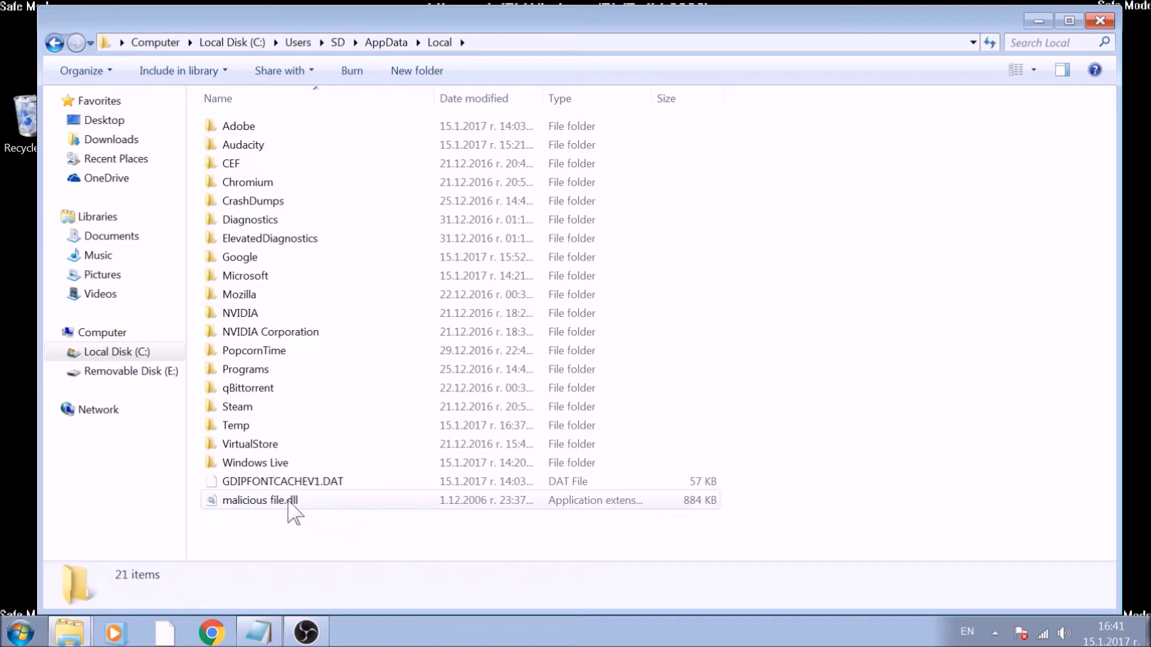
key("Delete")
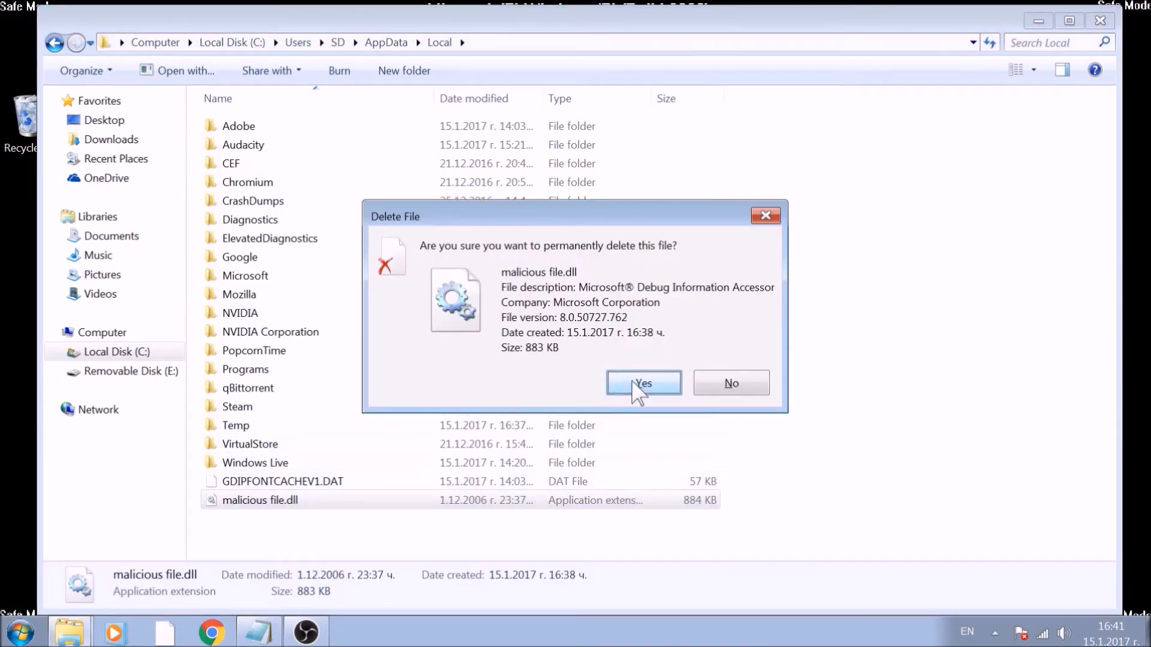
left_click(643, 382)
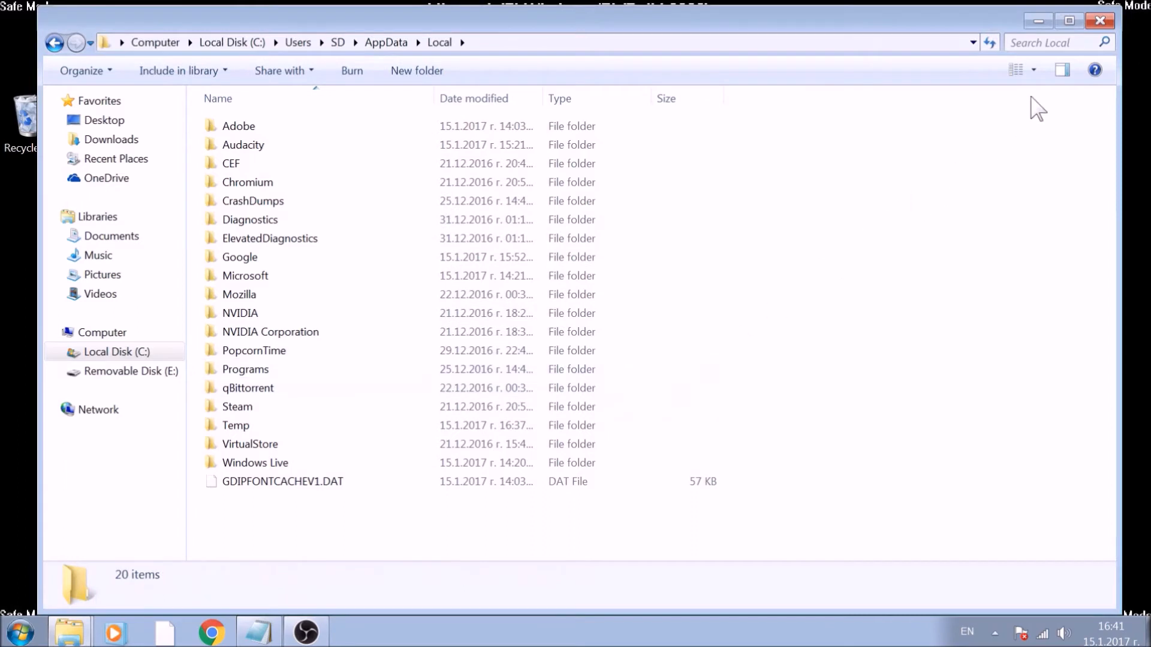
left_click(1101, 20)
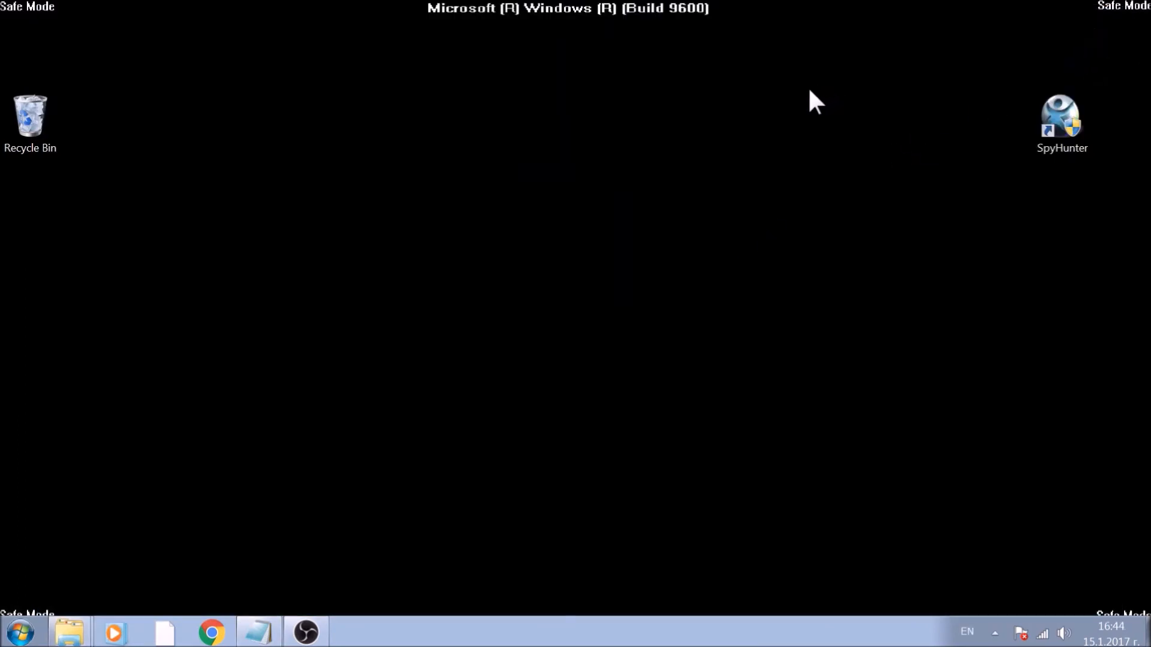
Search the Start menu for 'regedit' and launch the Registry Editor
left_click(19, 631)
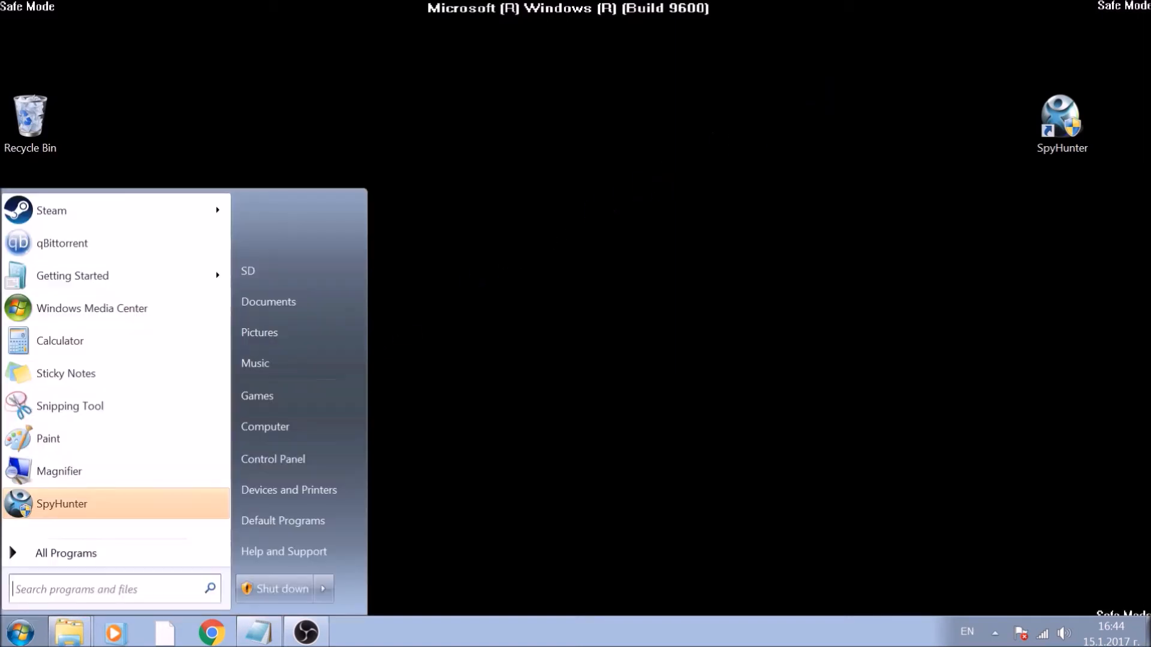
type("u")
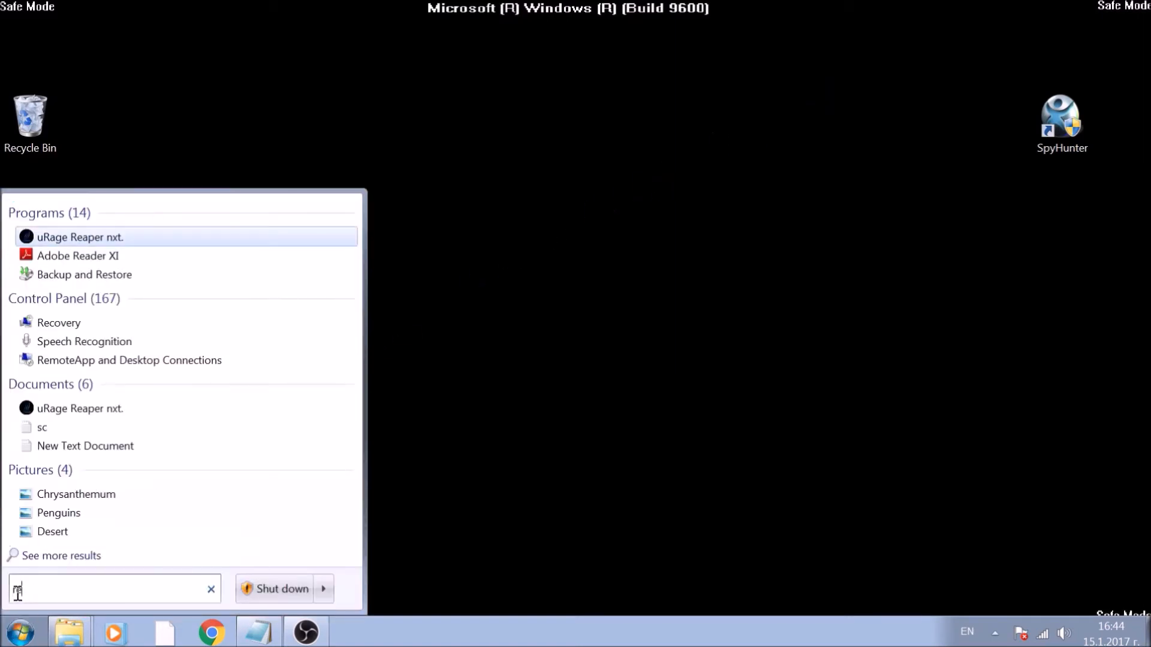
type("egedit")
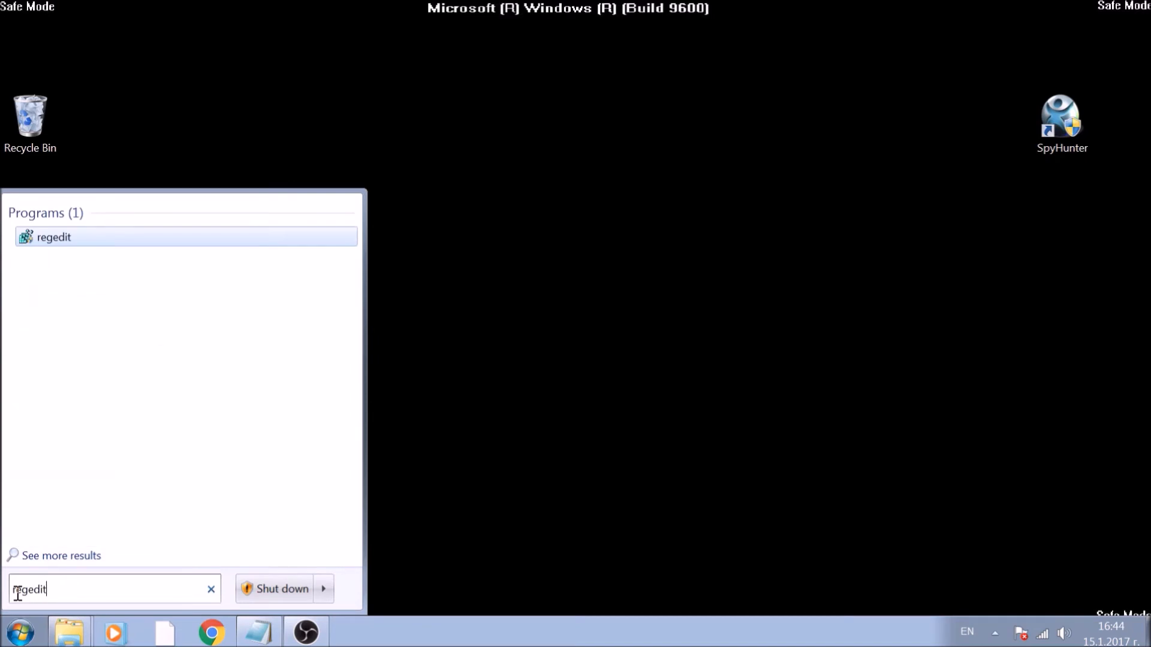
left_click(48, 246)
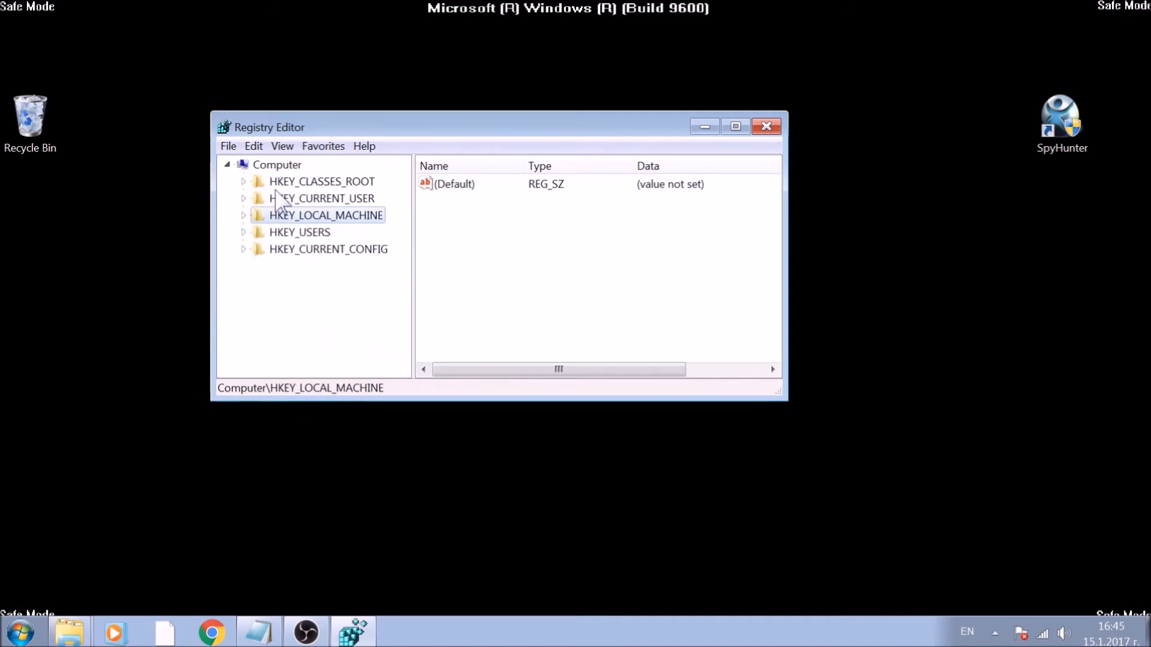
Expand HKEY_LOCAL_MACHINE > SOFTWARE > Microsoft > Windows down to the CurrentVersion key
left_click(324, 199)
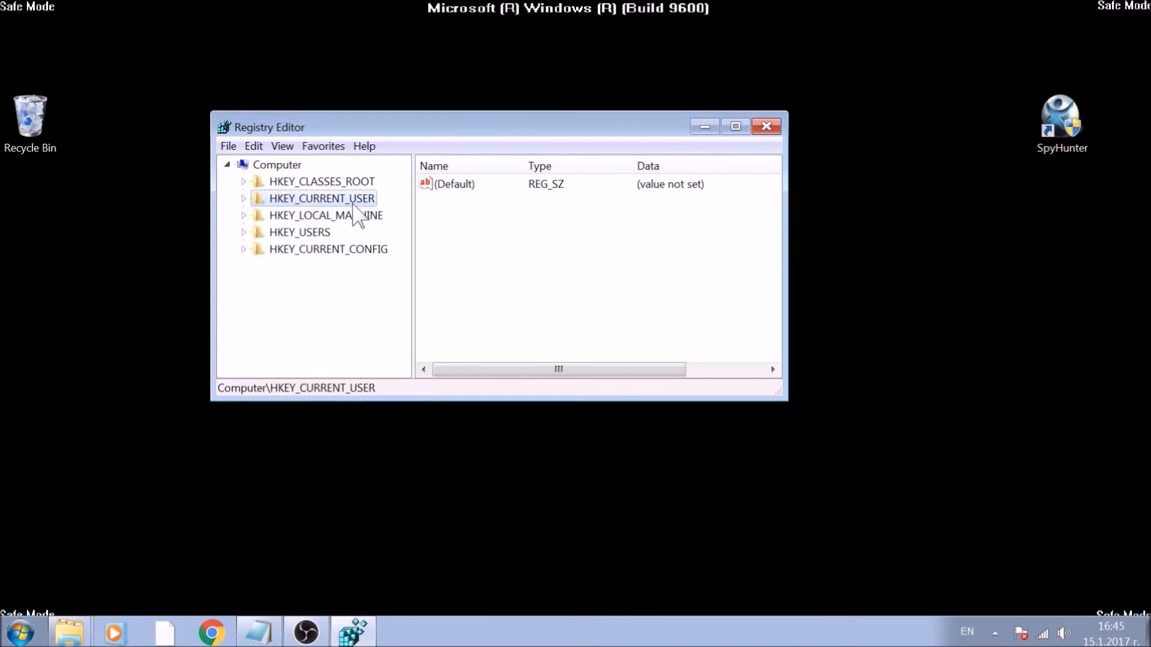
left_click(324, 216)
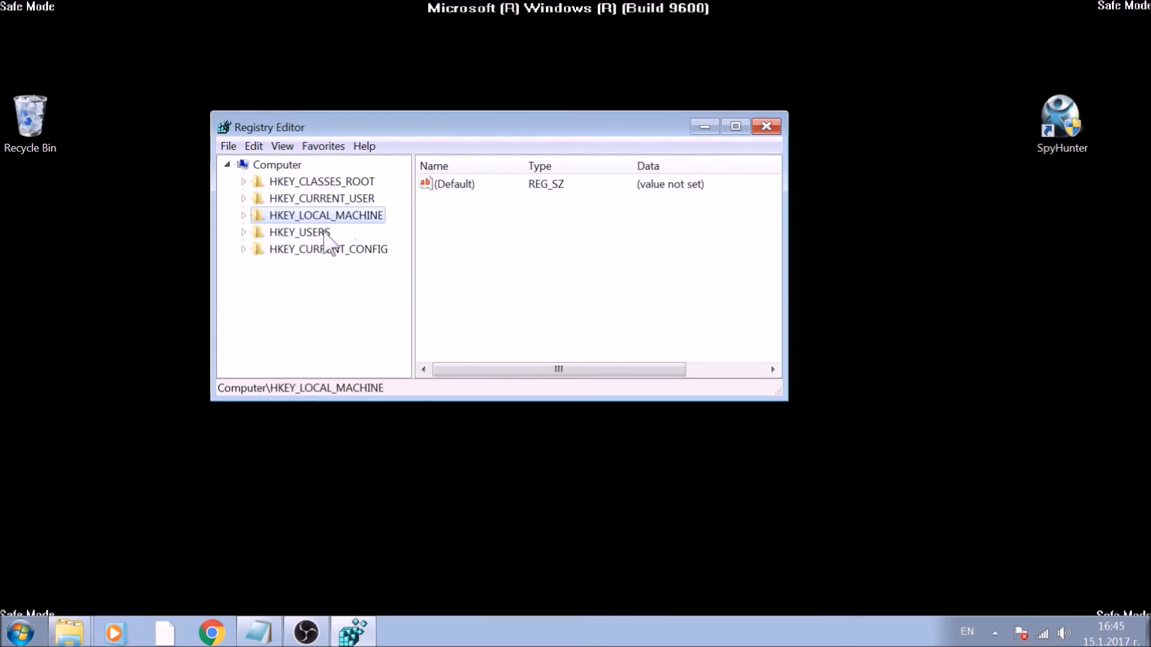
left_click(298, 232)
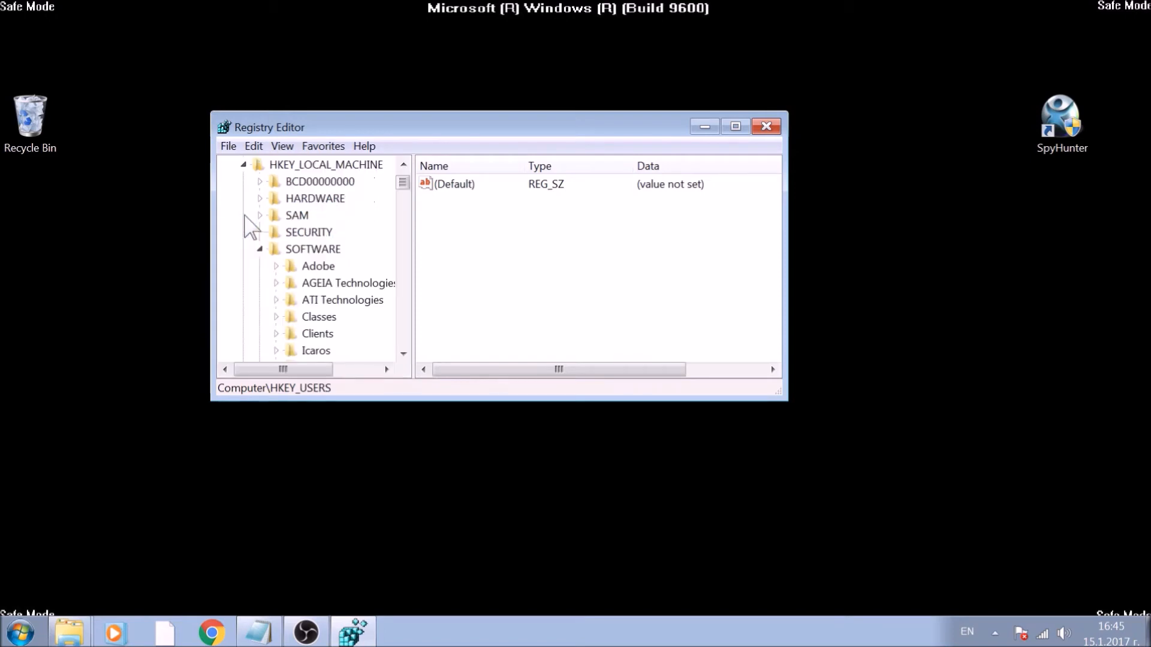
left_click(325, 165)
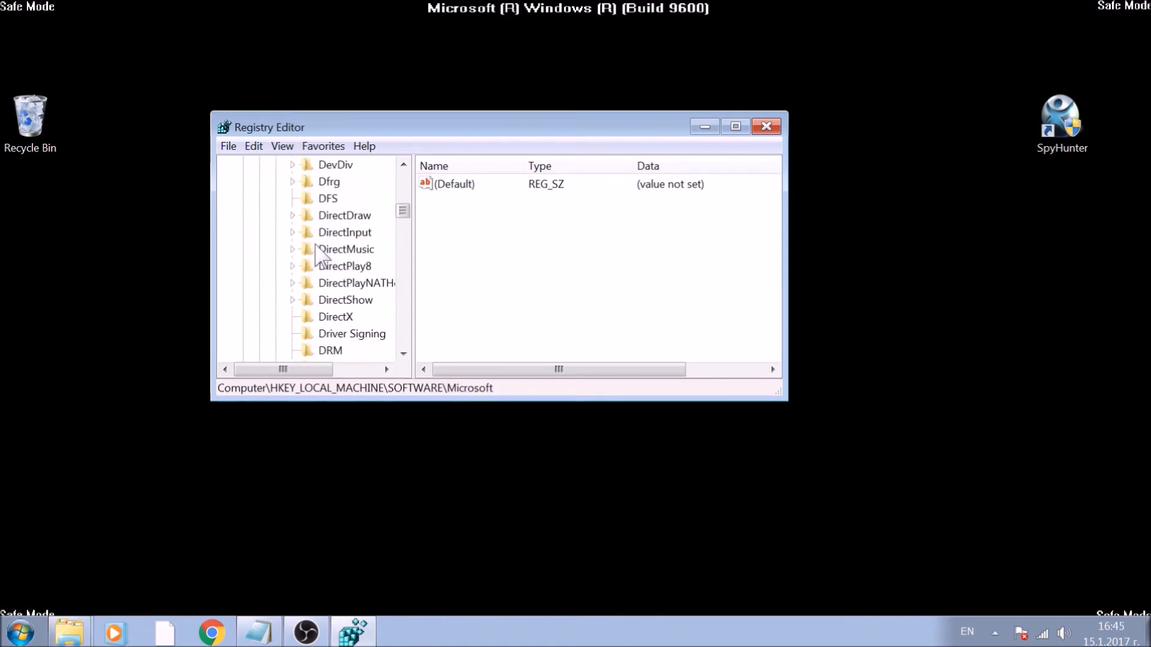
scroll("down", 3)
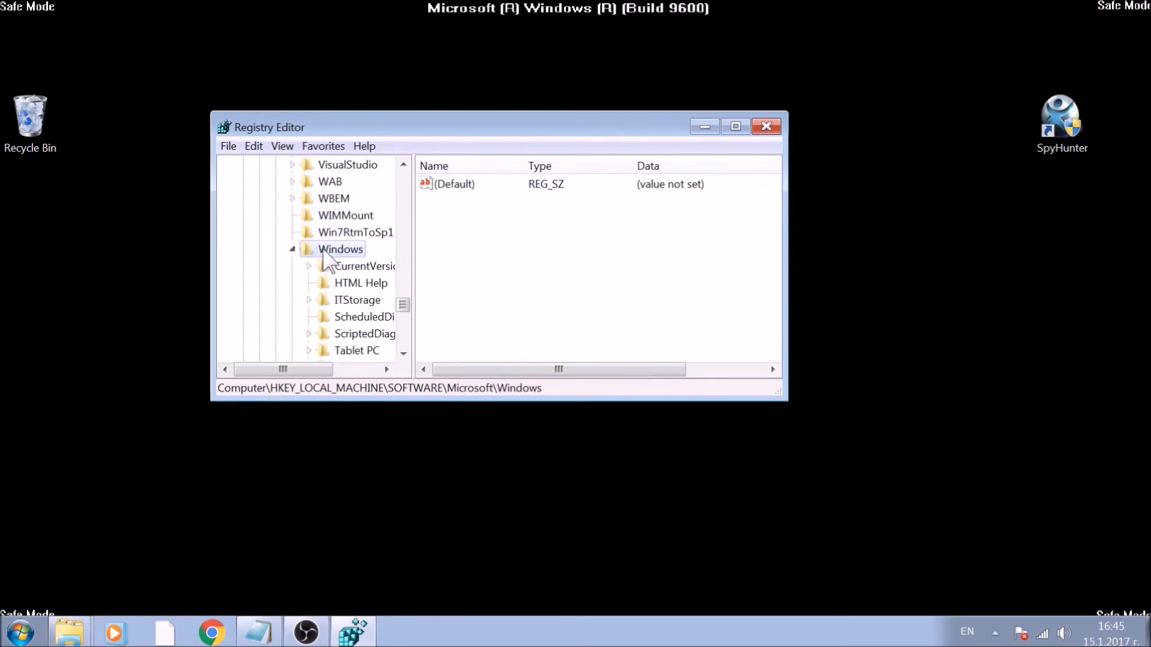
left_click(365, 266)
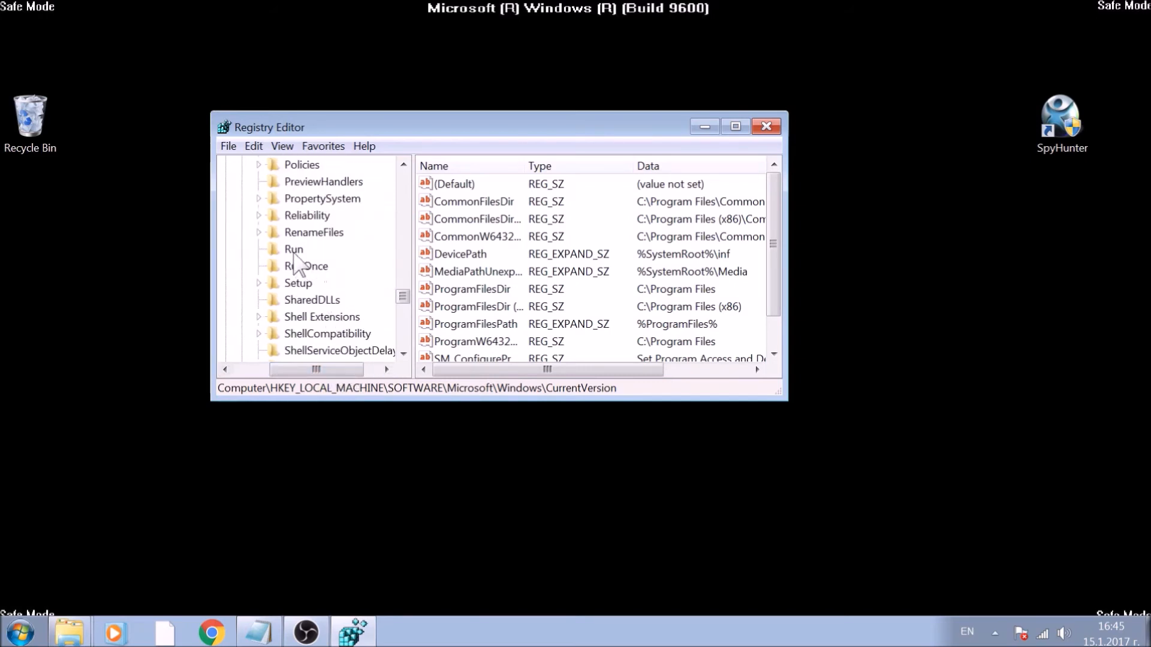
Delete and confirm removal of the RTHDVCPL value under CurrentVersion\Run, then close Registry Editor
left_click(306, 265)
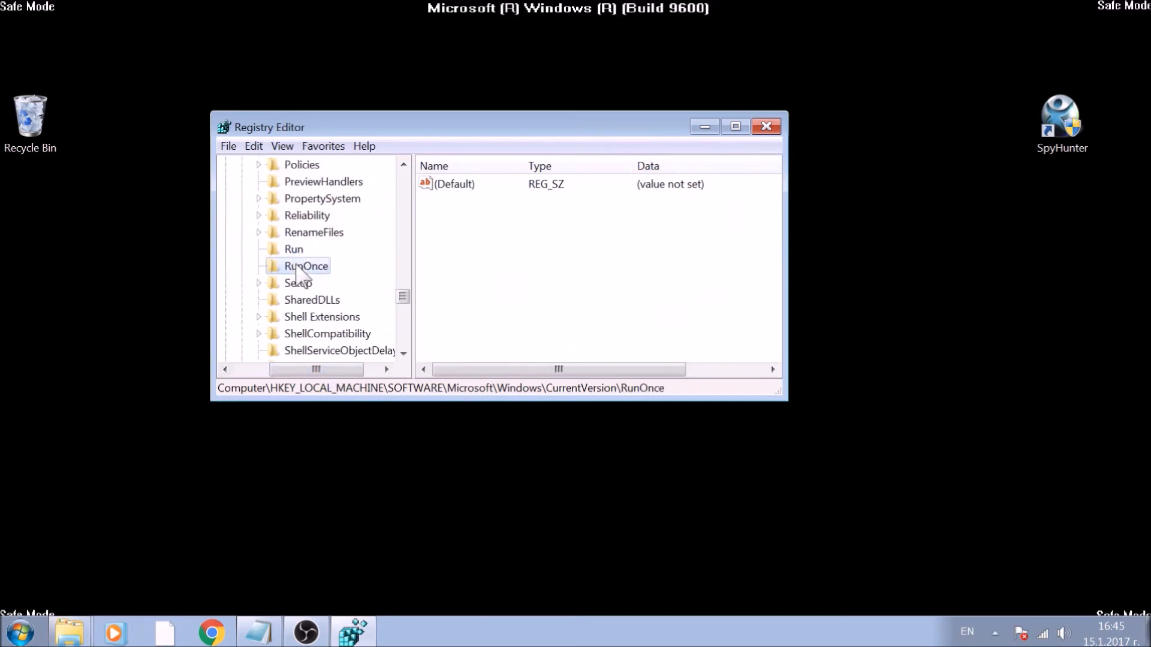
left_click(293, 249)
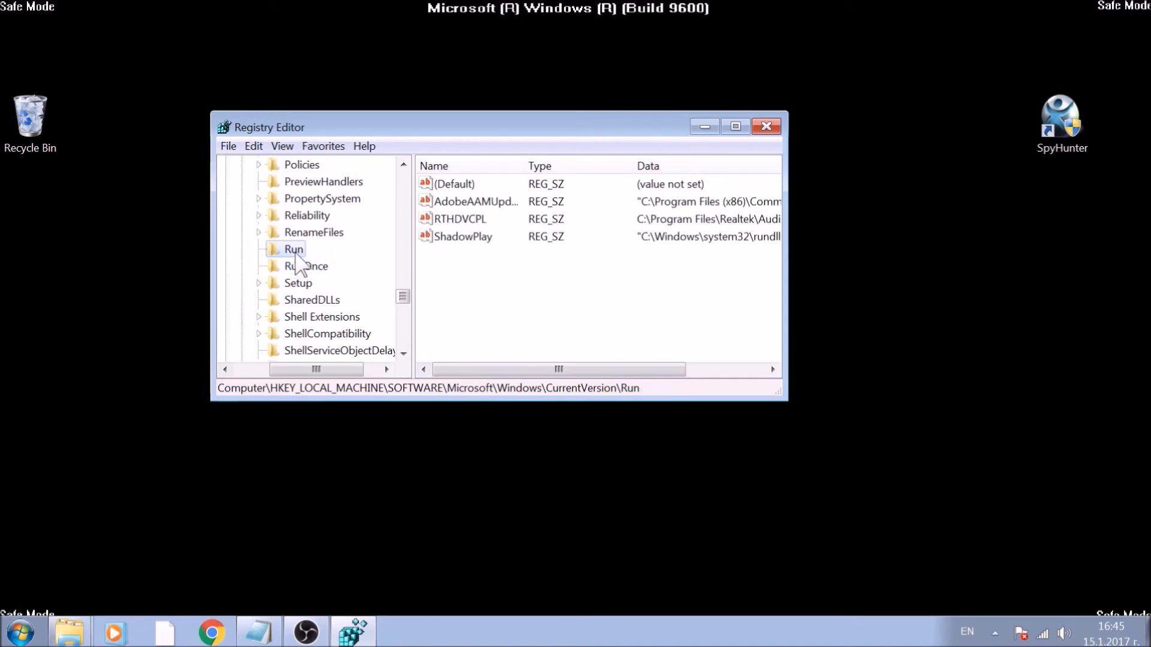
left_click(460, 219)
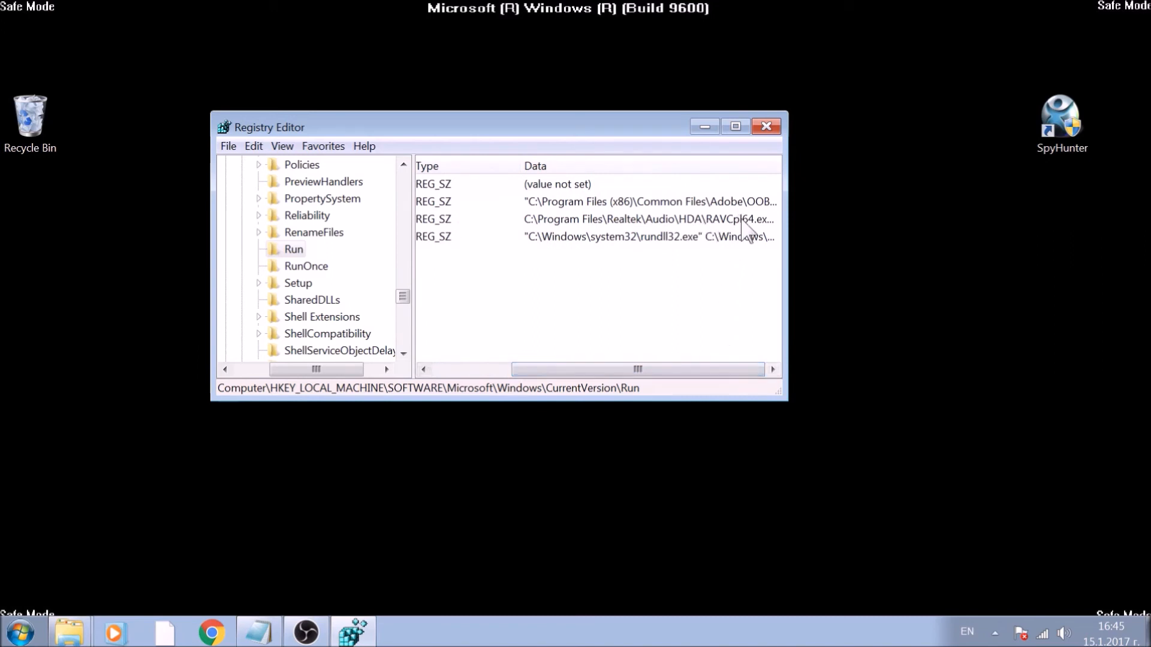
left_click_drag(514, 369, 609, 369)
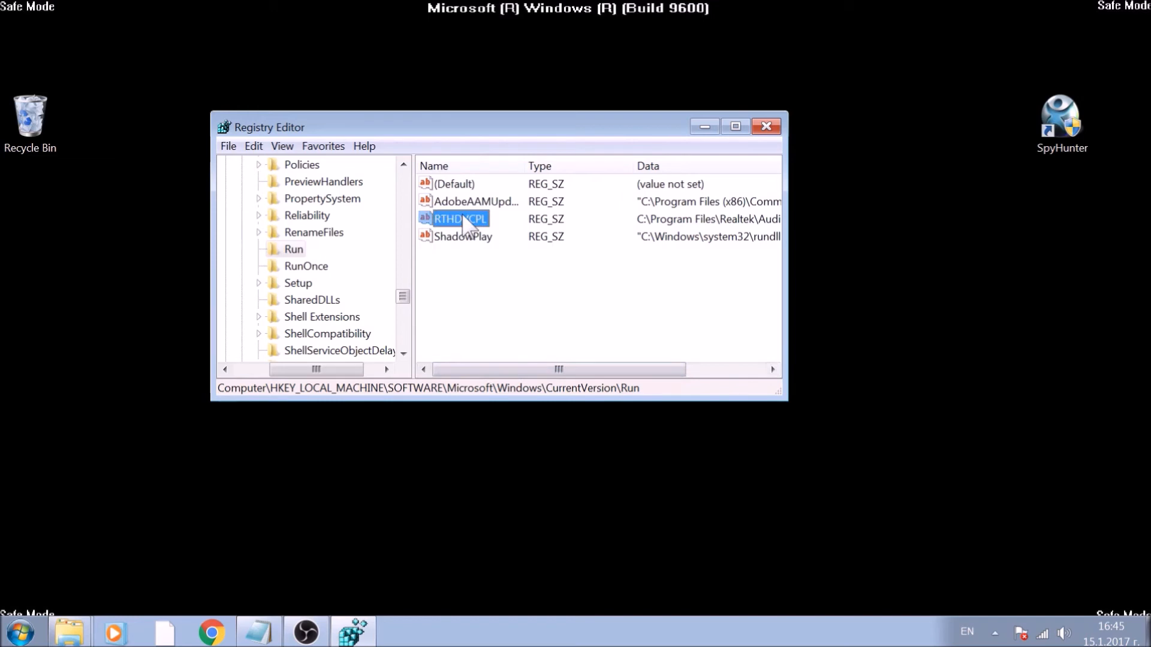
key("Delete")
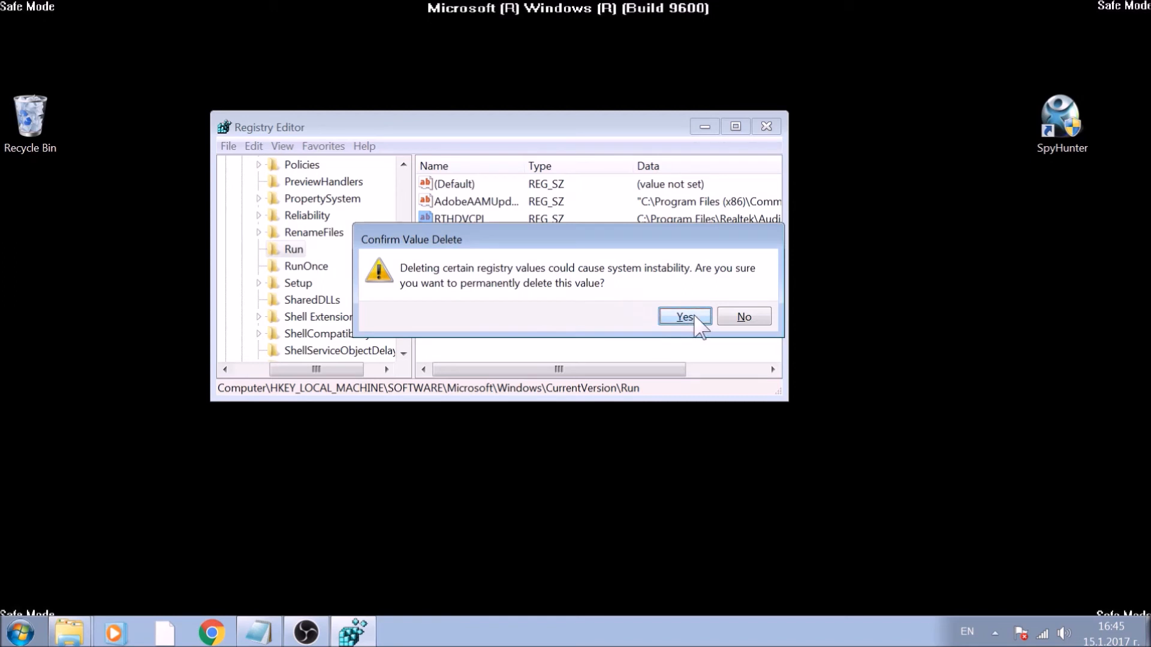
left_click(683, 317)
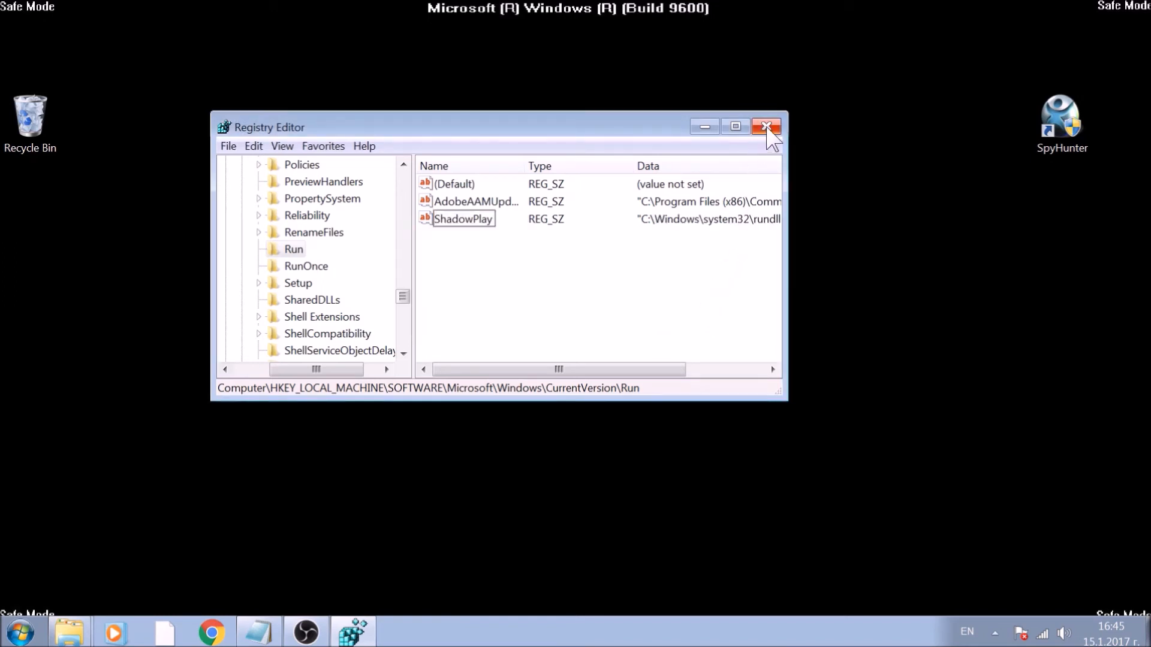
left_click(767, 127)
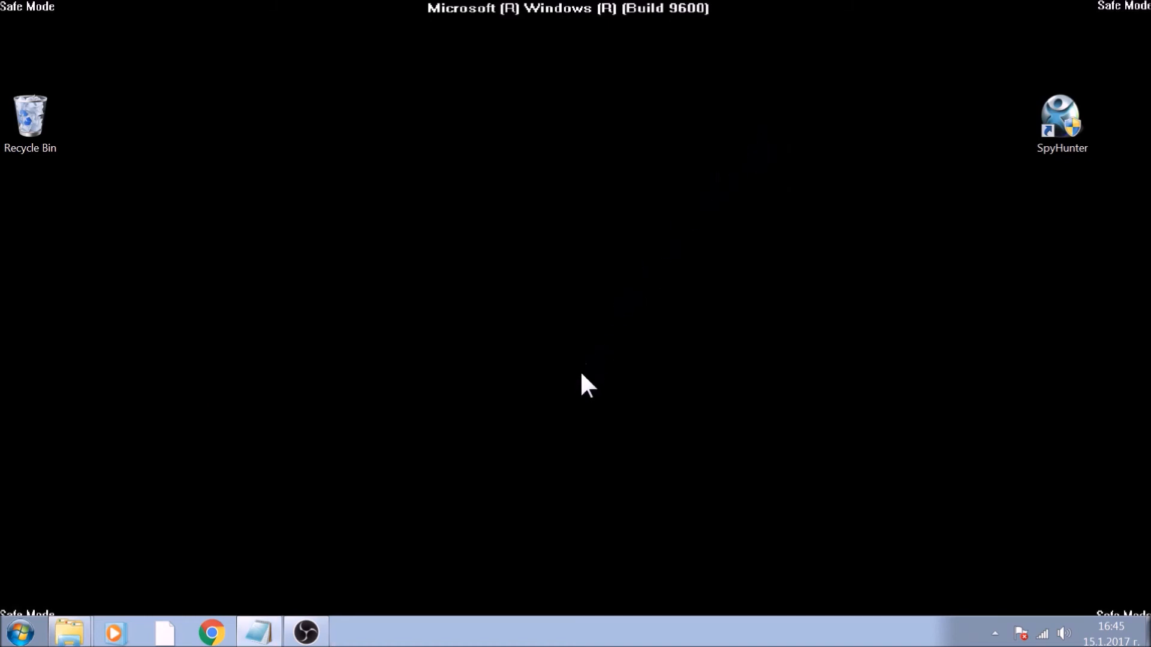
mouse_move(585, 395)
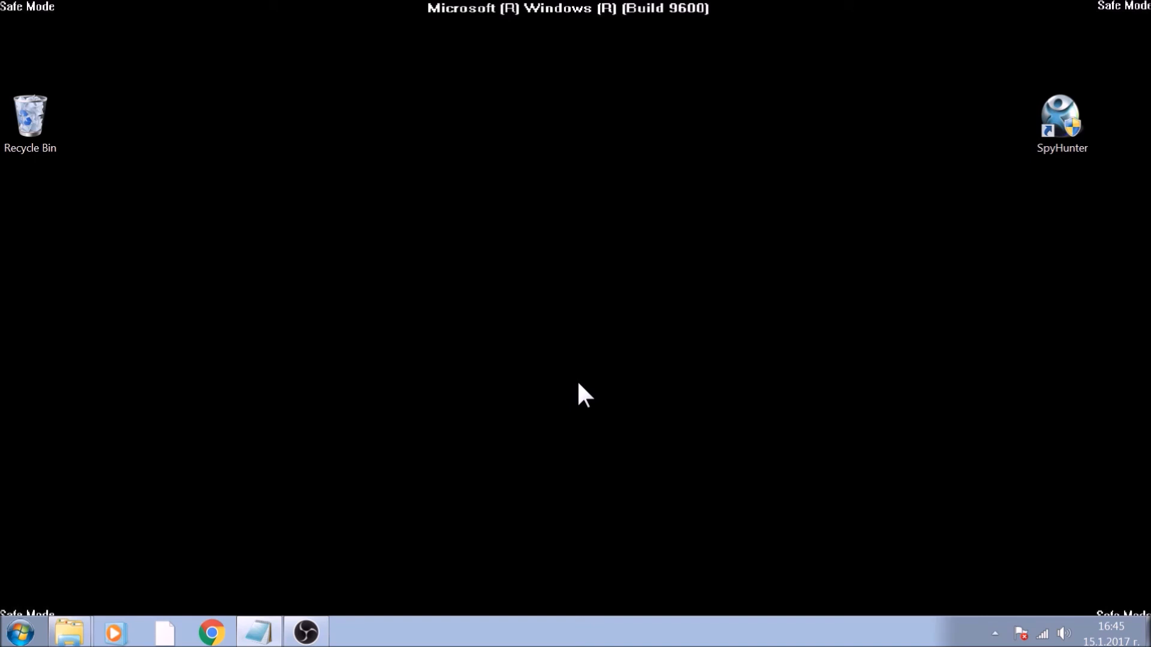
mouse_move(1020, 166)
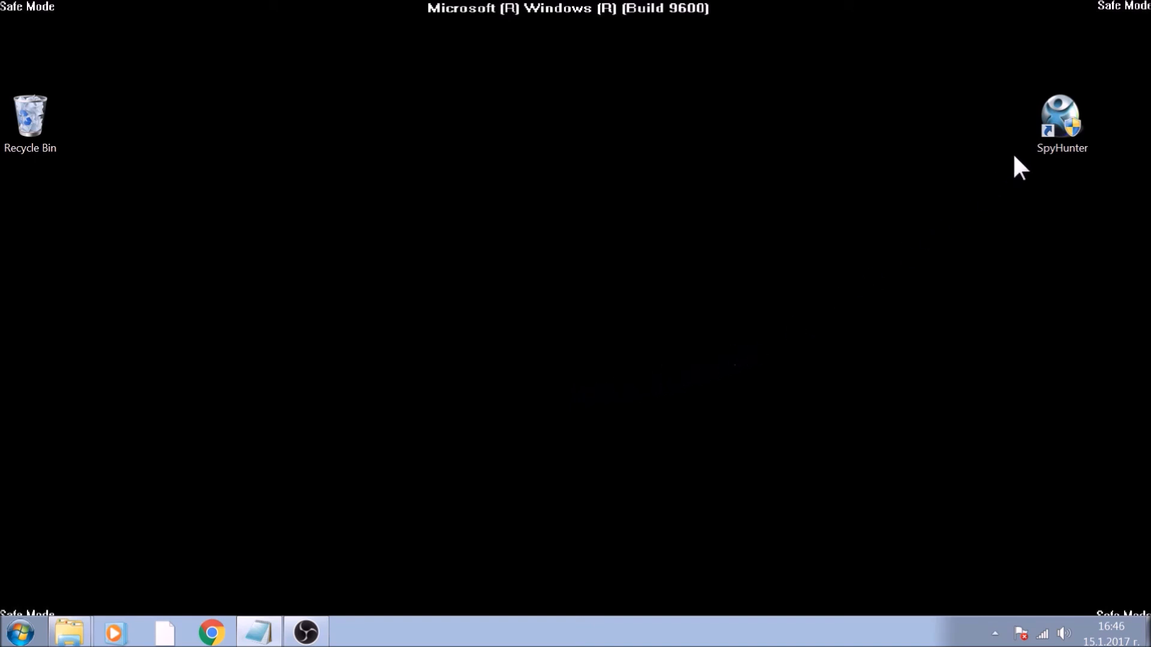
left_click(1061, 123)
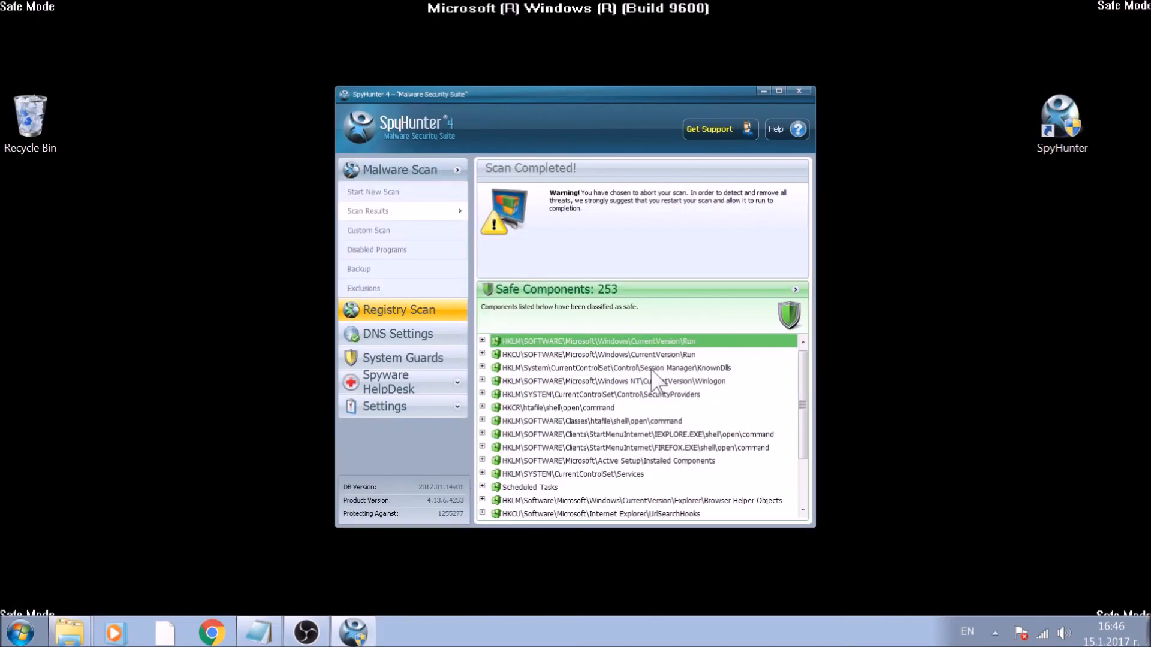
Choose Start New Scan under Malware Scan in the SpyHunter sidebar
left_click(373, 192)
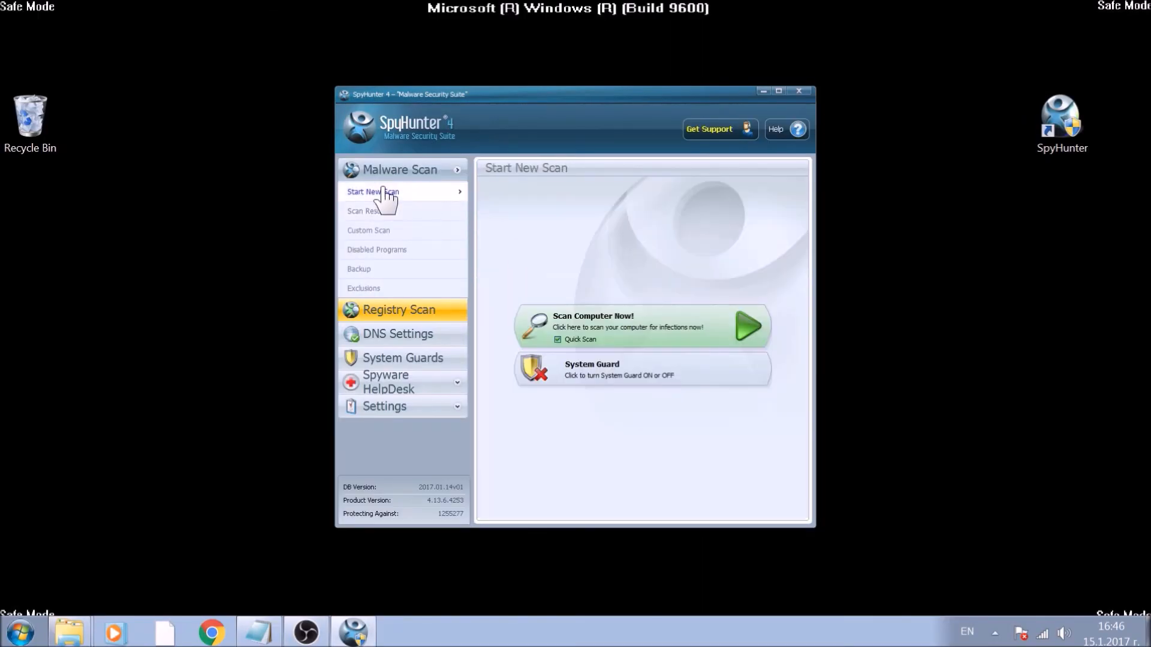
mouse_move(540, 267)
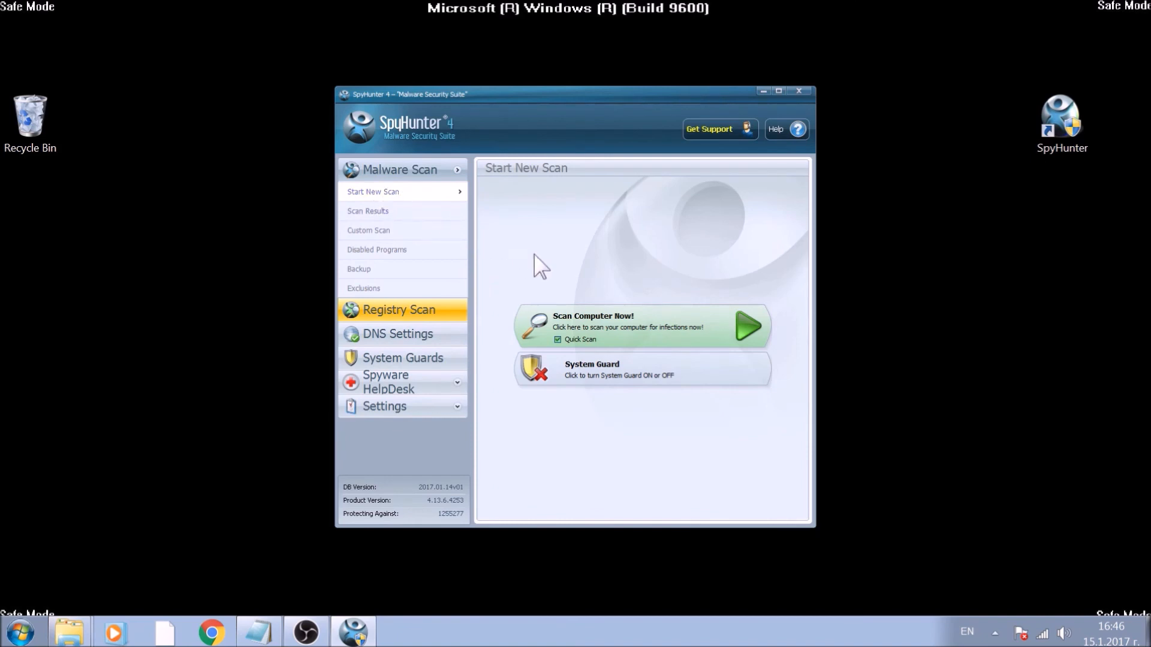